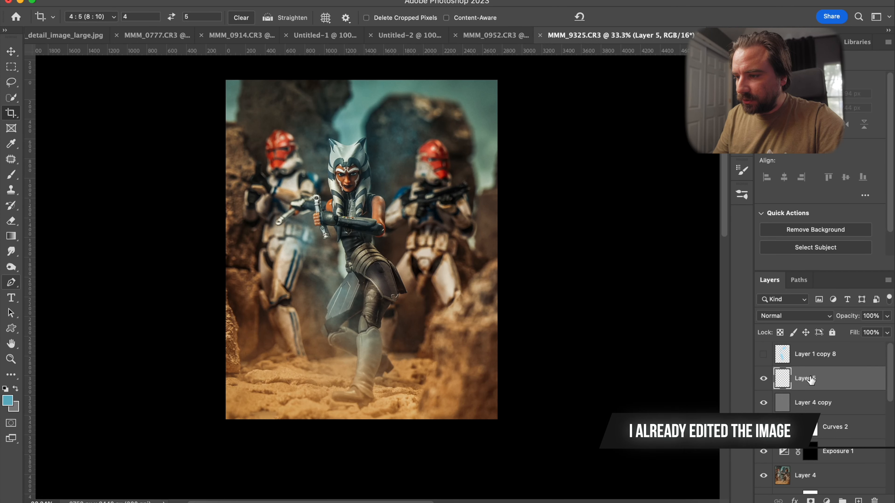
# - Move Layer 5 to the top of the stack and rename it Lightsabers
pyautogui.doubleClick(805, 378)
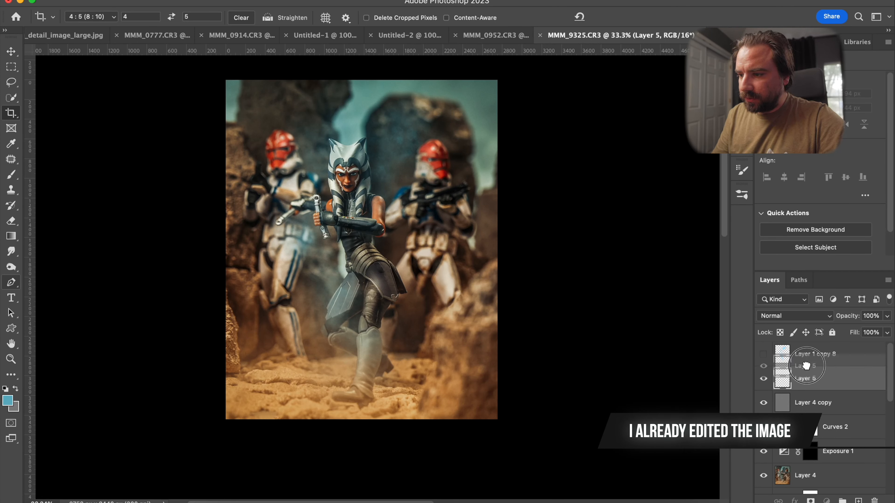
pyautogui.doubleClick(805, 355)
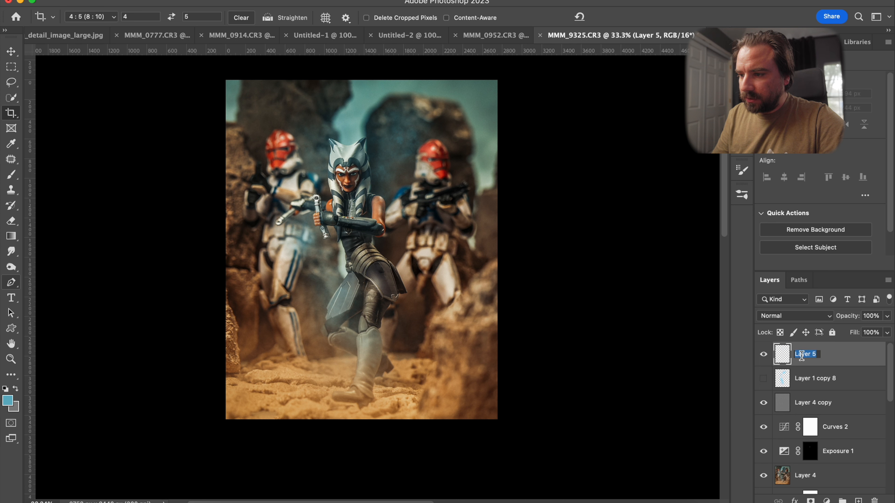
pyautogui.write('Lightsabers')
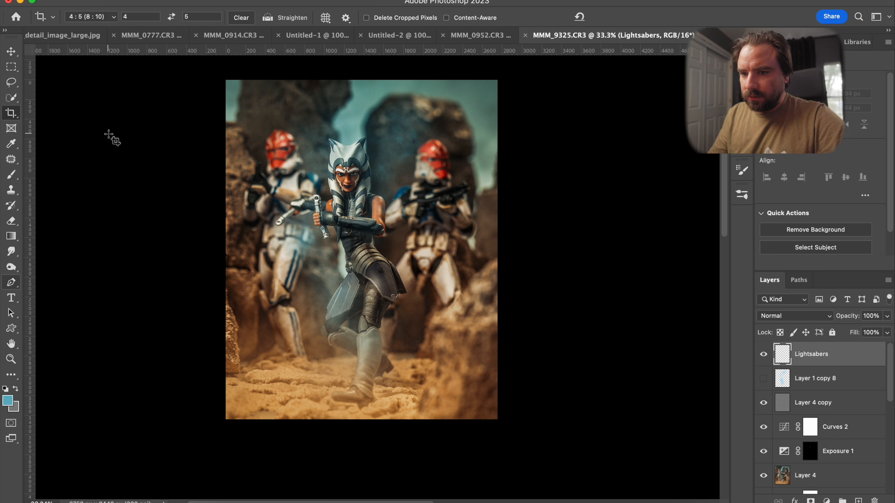
# - Choose a Hard Round white brush and paint a test stroke on the image
pyautogui.click(10, 175)
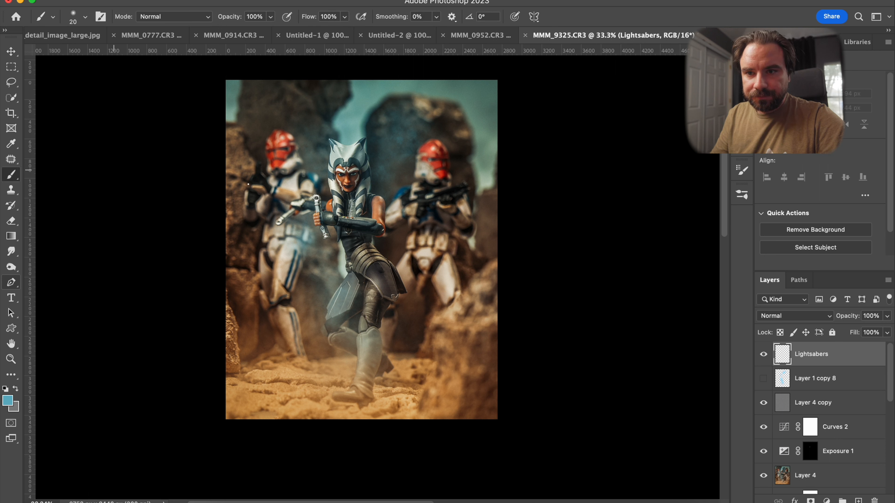
pyautogui.click(85, 16)
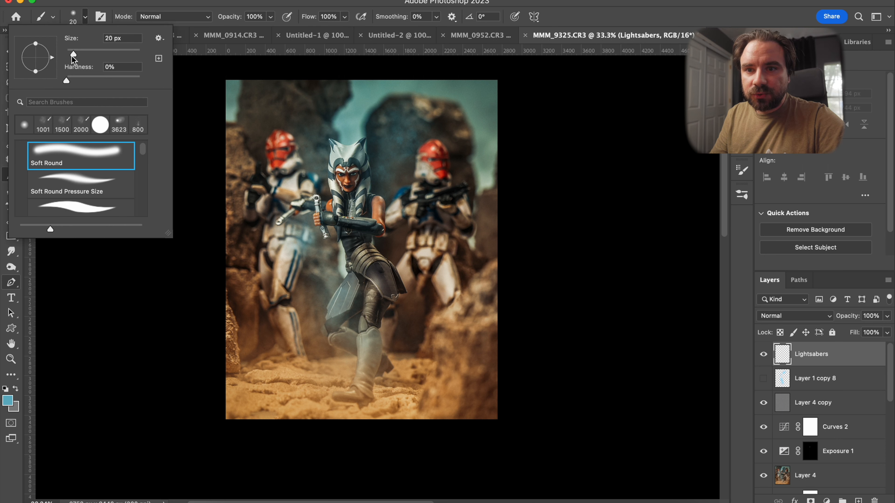
pyautogui.moveTo(76, 157)
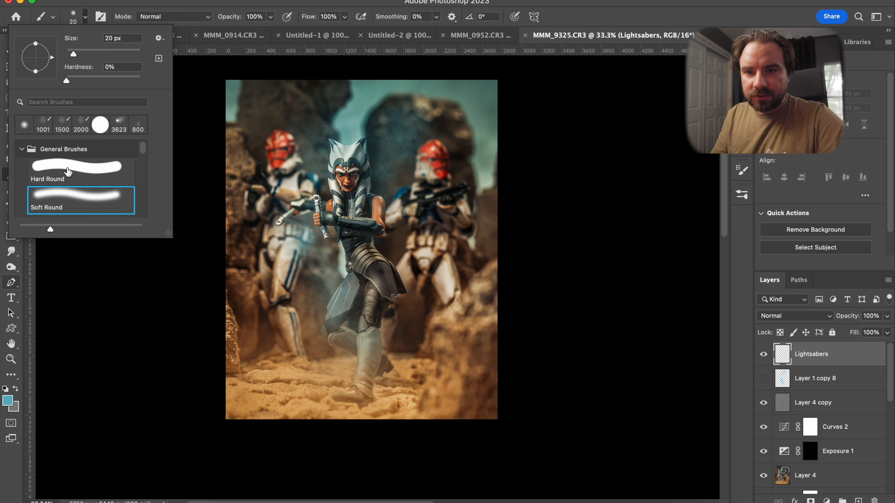
pyautogui.click(80, 172)
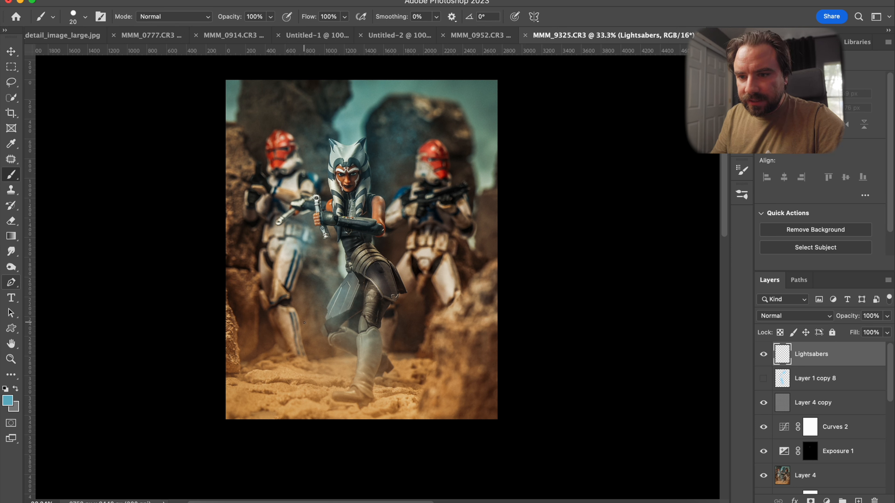
pyautogui.moveTo(258, 253); pyautogui.dragTo(308, 300)
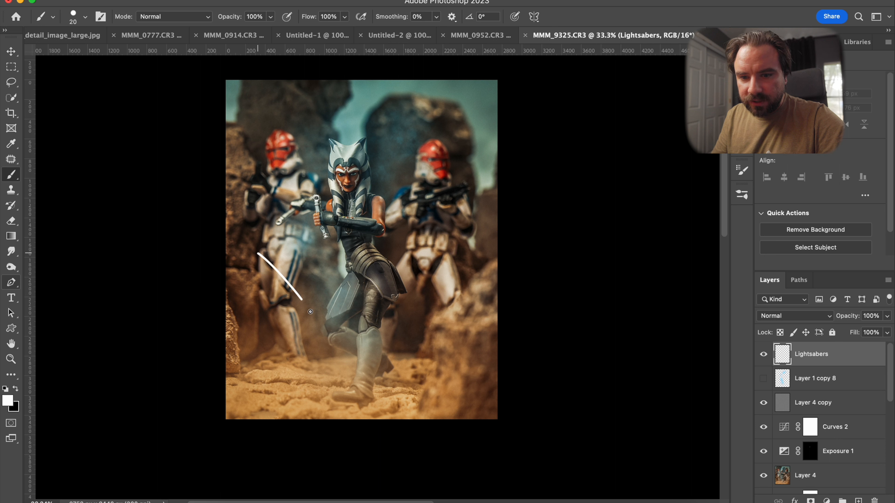
pyautogui.moveTo(310, 311); pyautogui.dragTo(320, 336)
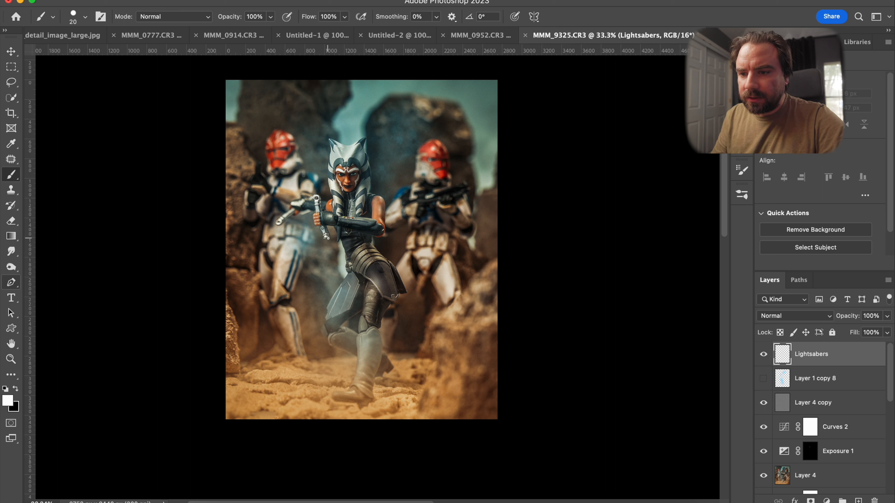
# - Enlarge the brush to 35 and paint a straight blade from the hilt past the knee
pyautogui.click(73, 16)
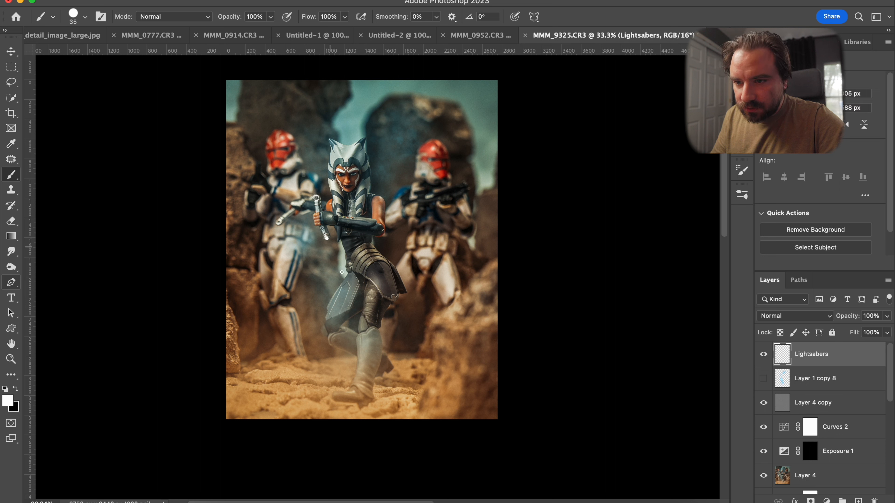
pyautogui.moveTo(304, 21)
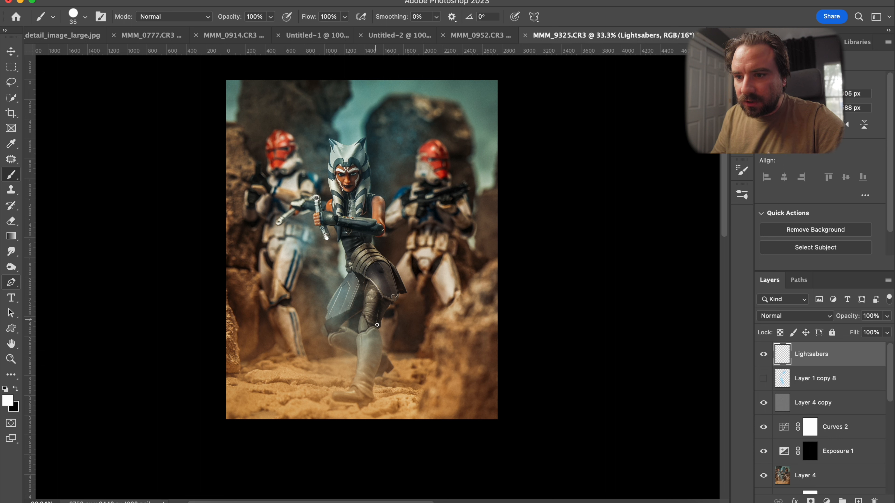
pyautogui.moveTo(327, 238); pyautogui.dragTo(379, 341)
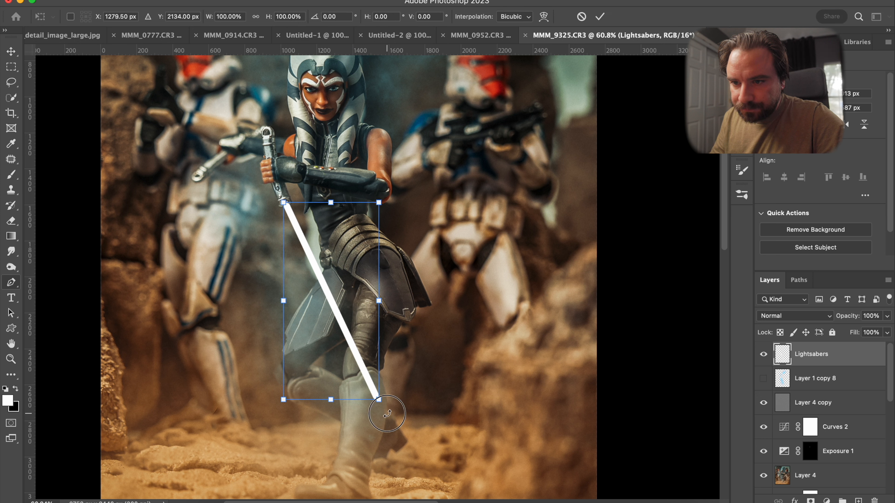
# - Rotate and nudge the lower blade so it lines up with the hilt in the figure's hand
pyautogui.moveTo(387, 413); pyautogui.dragTo(359, 371)
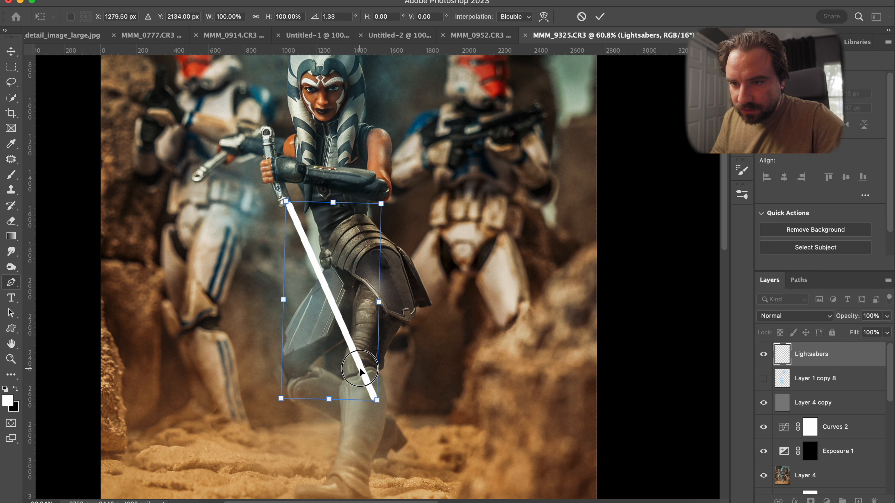
pyautogui.moveTo(359, 371); pyautogui.dragTo(360, 377)
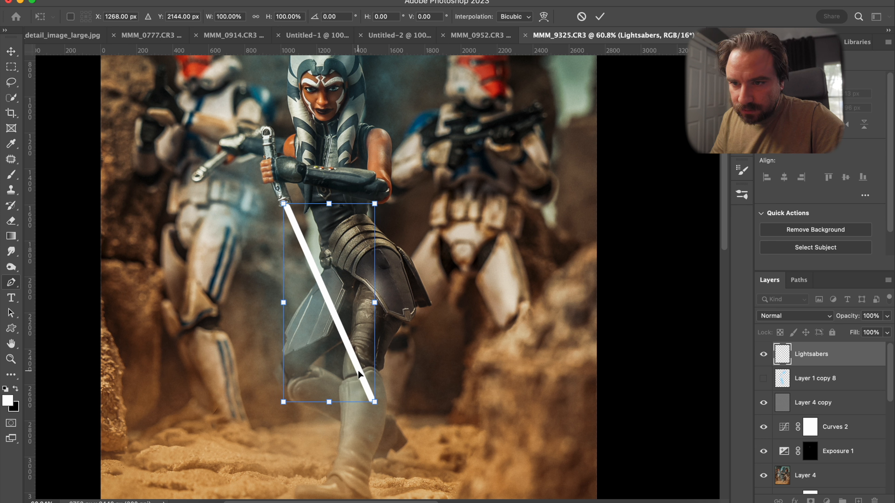
pyautogui.click(10, 173)
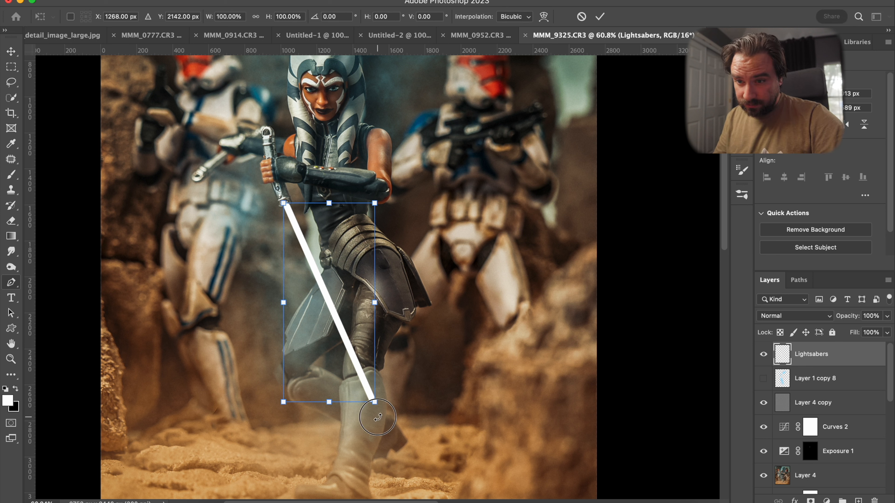
pyautogui.moveTo(378, 402); pyautogui.dragTo(370, 401)
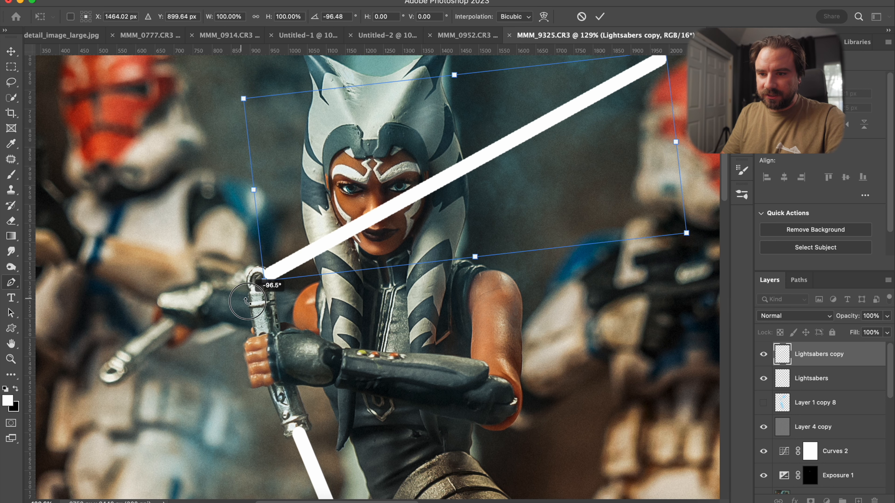
# - Swing the copied blade up to the upper right and seat it on the upper hilt tip
pyautogui.moveTo(251, 303); pyautogui.dragTo(342, 223)
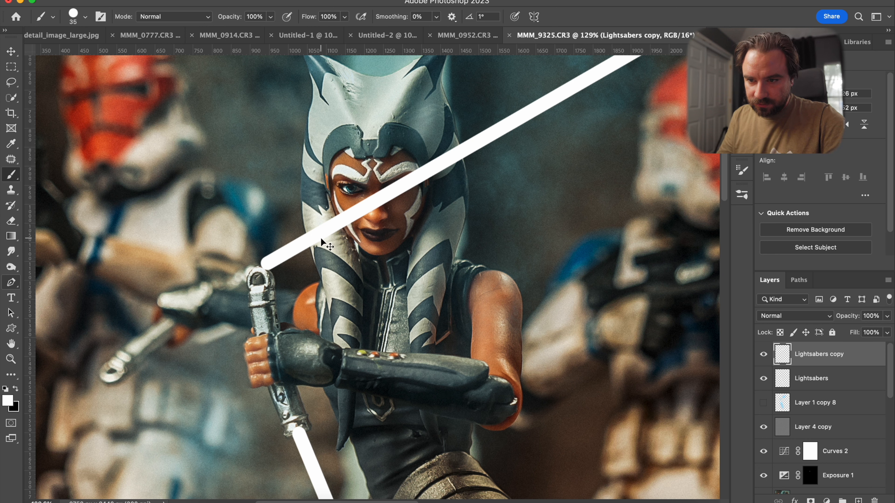
pyautogui.press('cmd+t')
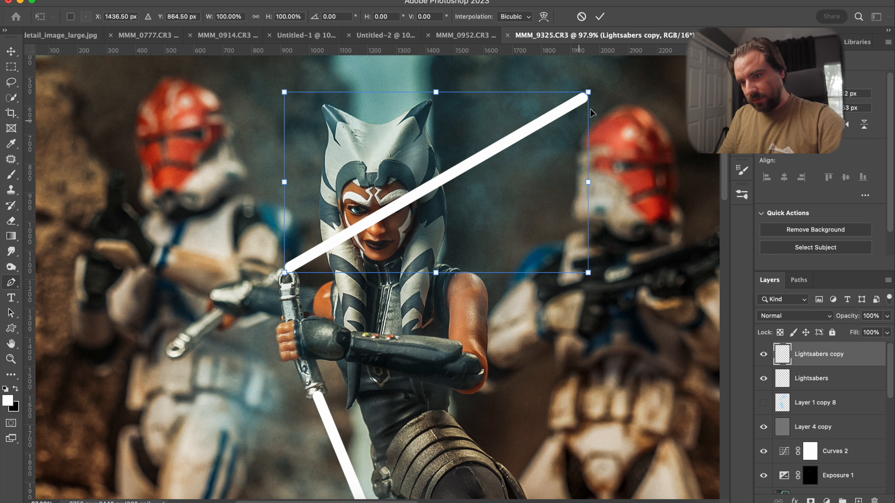
pyautogui.moveTo(587, 92); pyautogui.dragTo(582, 89)
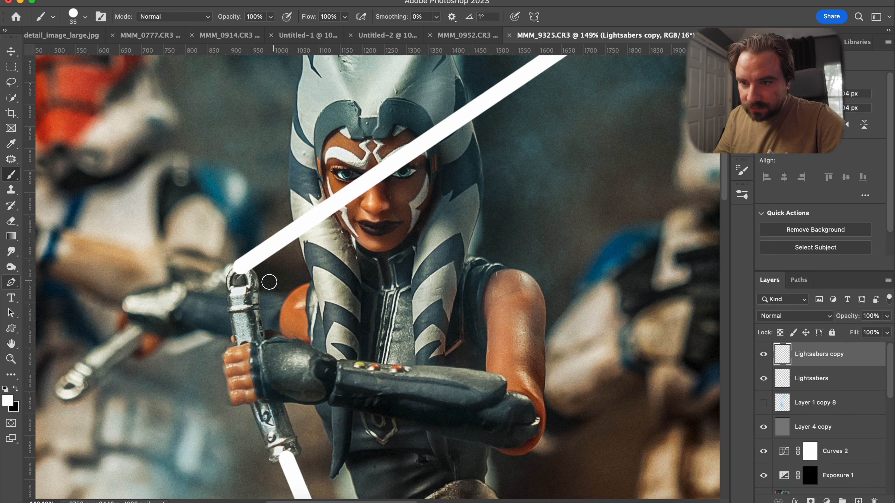
pyautogui.moveTo(334, 256)
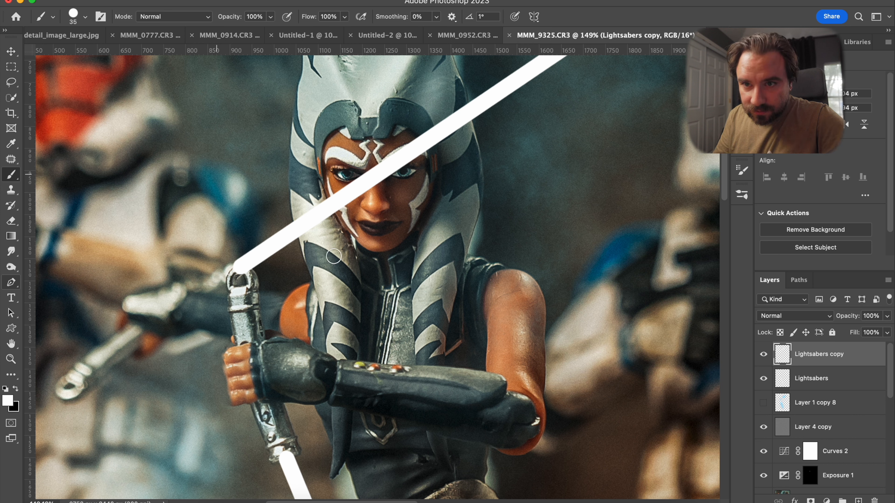
pyautogui.moveTo(254, 196)
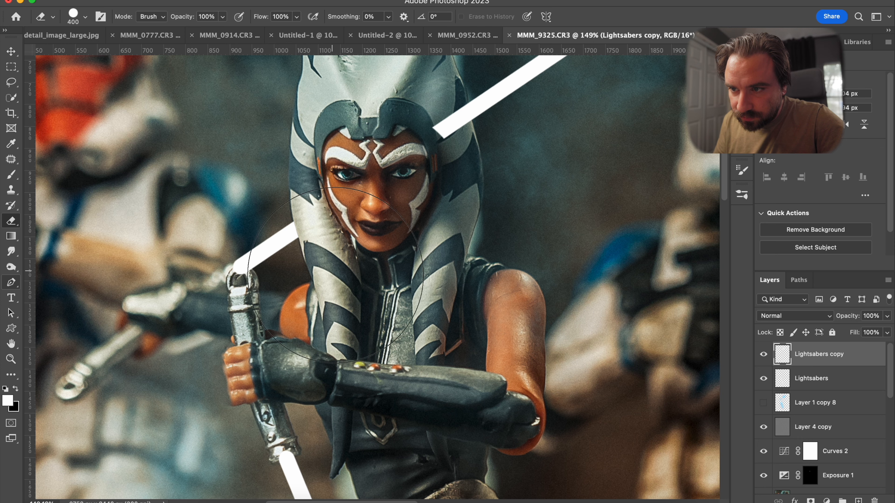
pyautogui.moveTo(431, 94)
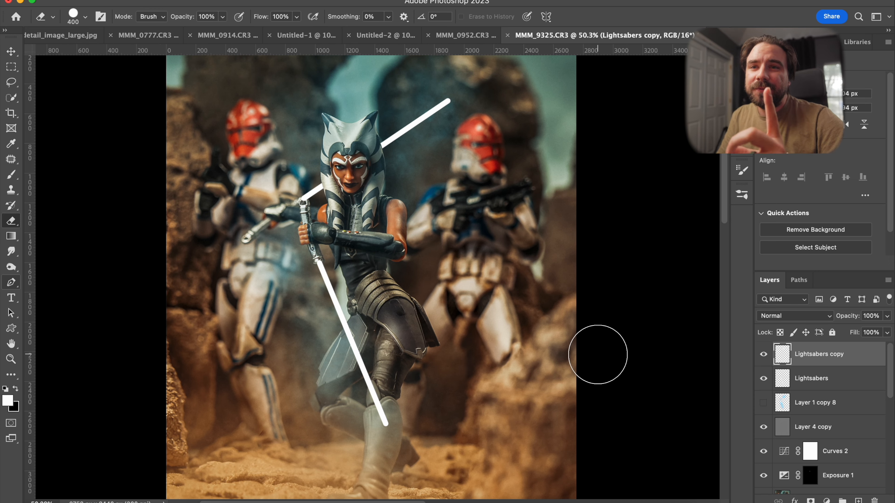
pyautogui.moveTo(712, 306)
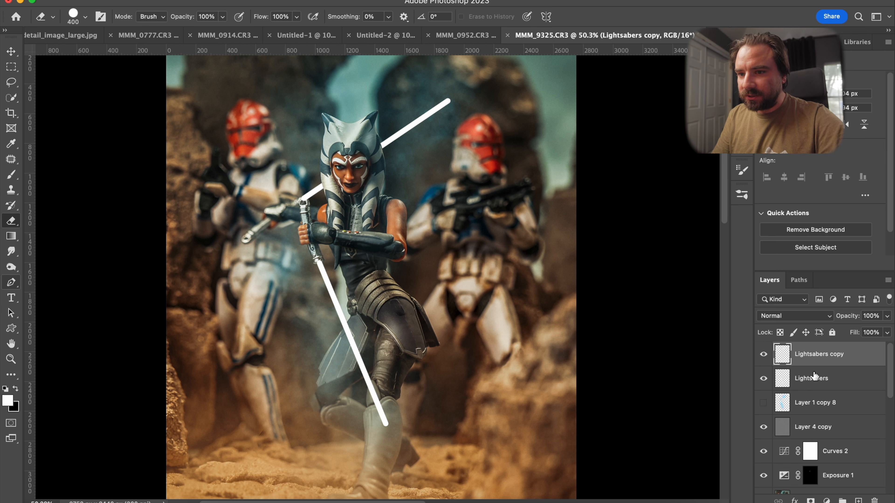
# - Merge both blades into one Lightsabers layer and duplicate it up to Lightsabers copy 6
pyautogui.click(811, 378)
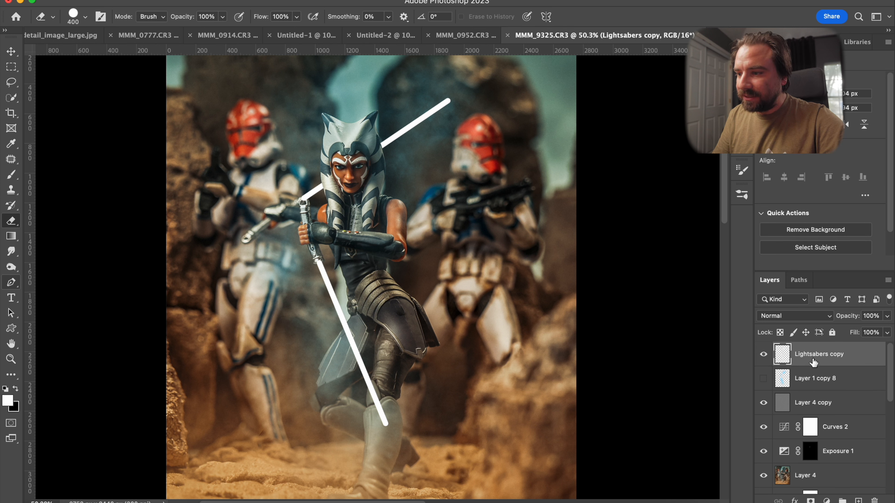
pyautogui.doubleClick(818, 354)
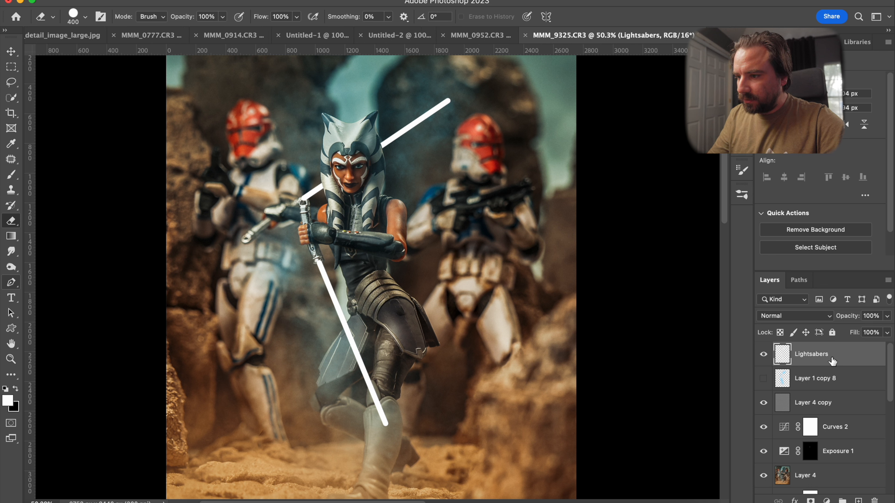
pyautogui.click(764, 354)
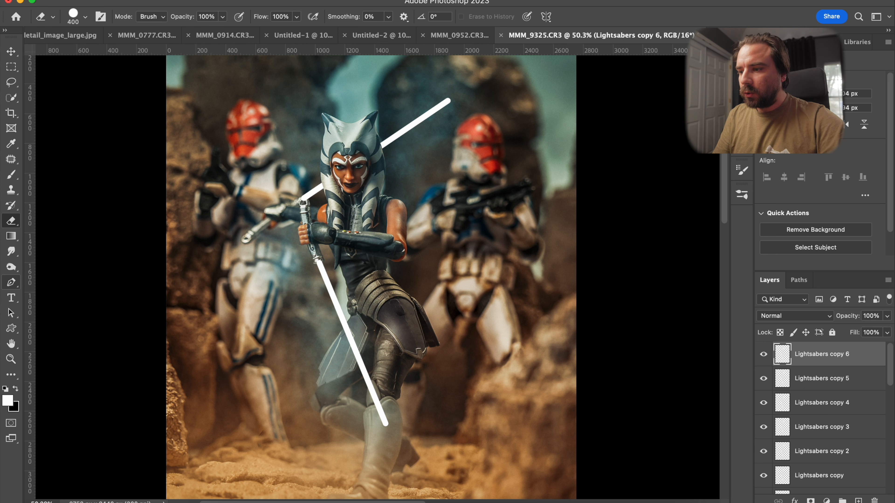
pyautogui.click(308, 4)
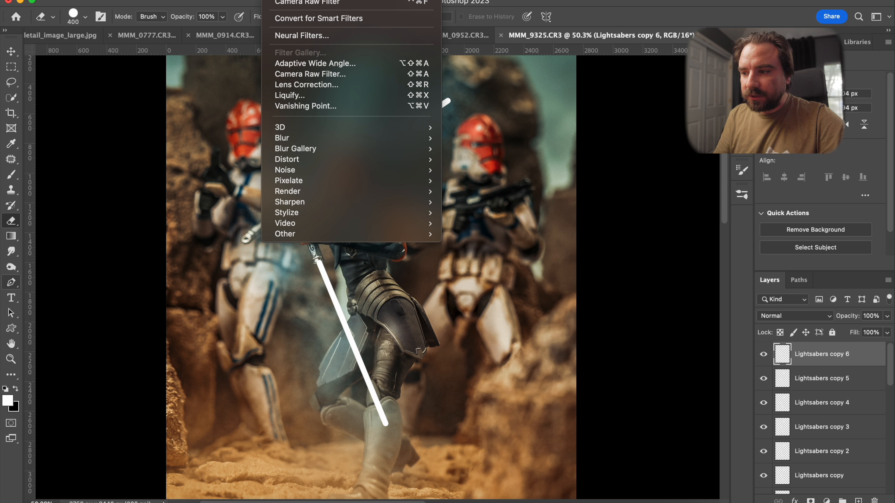
pyautogui.moveTo(241, 73)
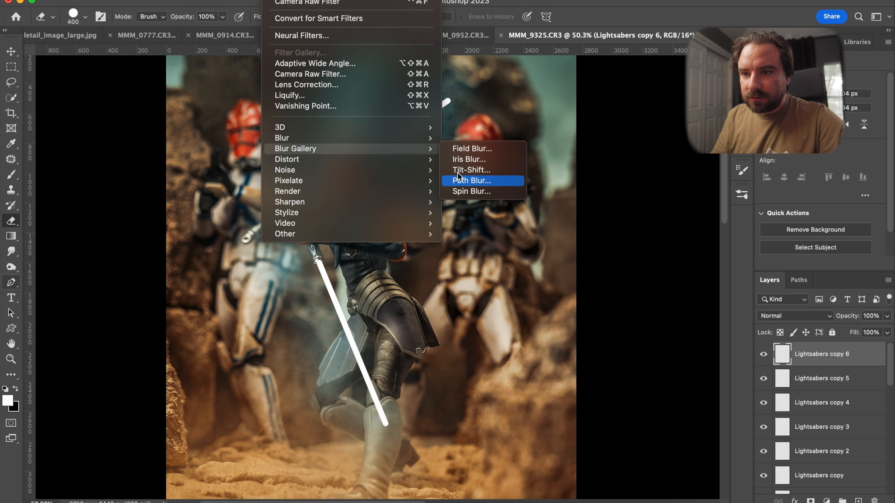
# - Gaussian-blur Lightsabers copies 5, 4, 3 and 2 by differing radii such as 20 px for a soft glow
pyautogui.click(472, 181)
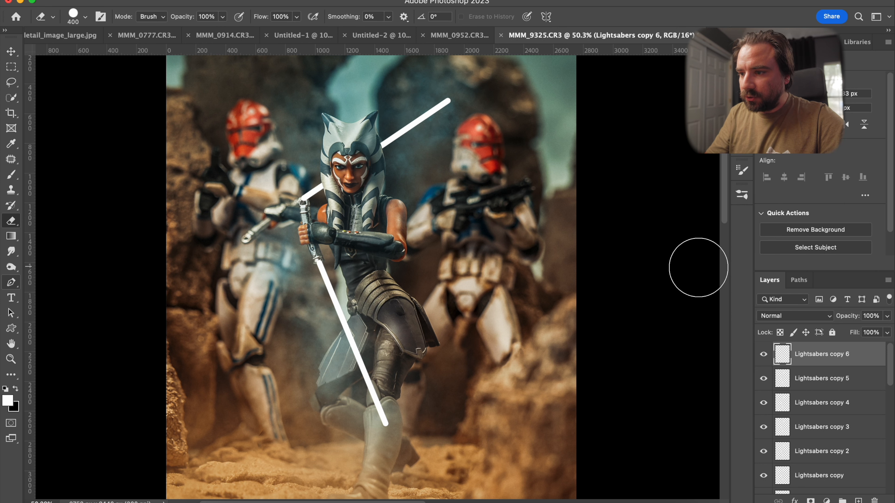
pyautogui.click(821, 378)
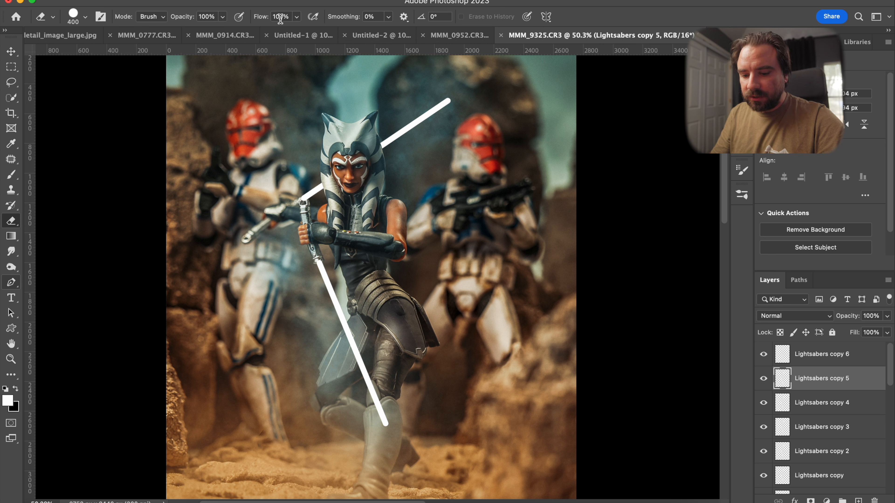
pyautogui.moveTo(421, 111)
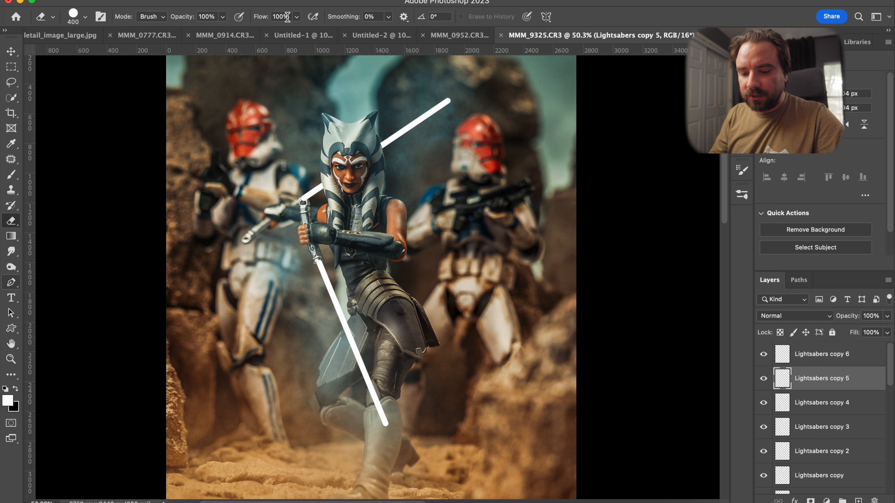
pyautogui.moveTo(284, 16)
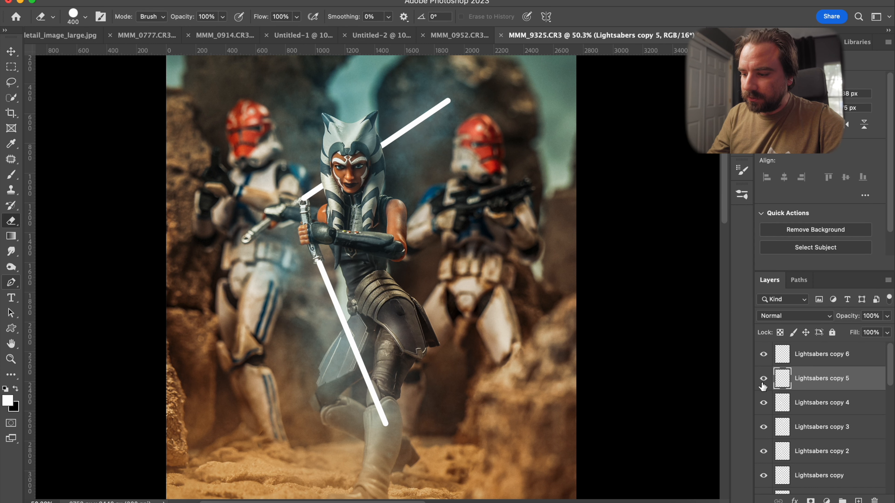
pyautogui.click(821, 402)
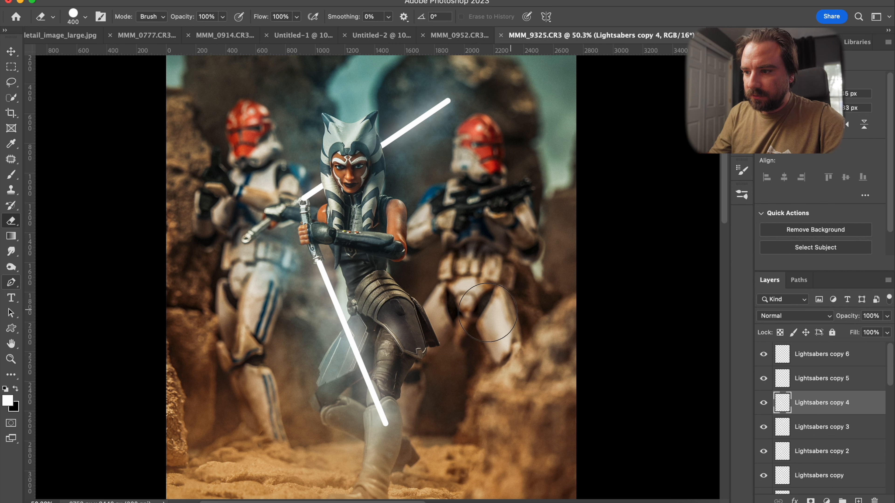
pyautogui.moveTo(402, 311)
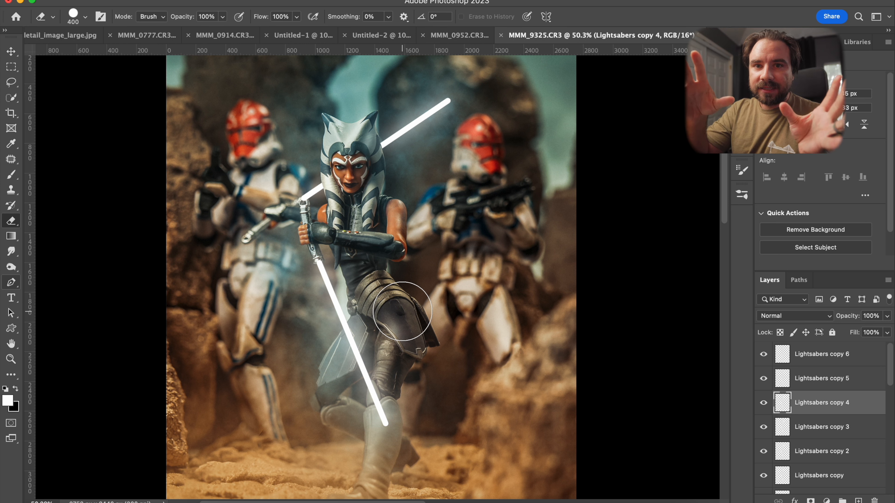
pyautogui.moveTo(525, 343)
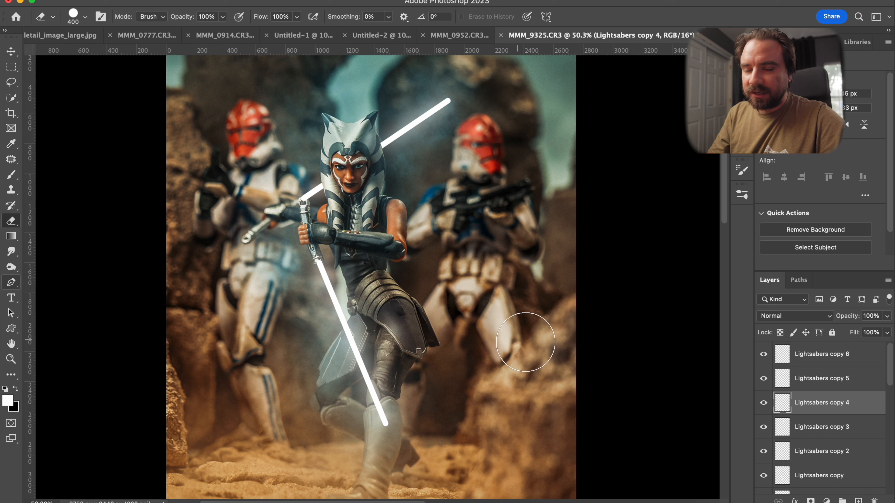
pyautogui.click(822, 427)
pyautogui.write('20')
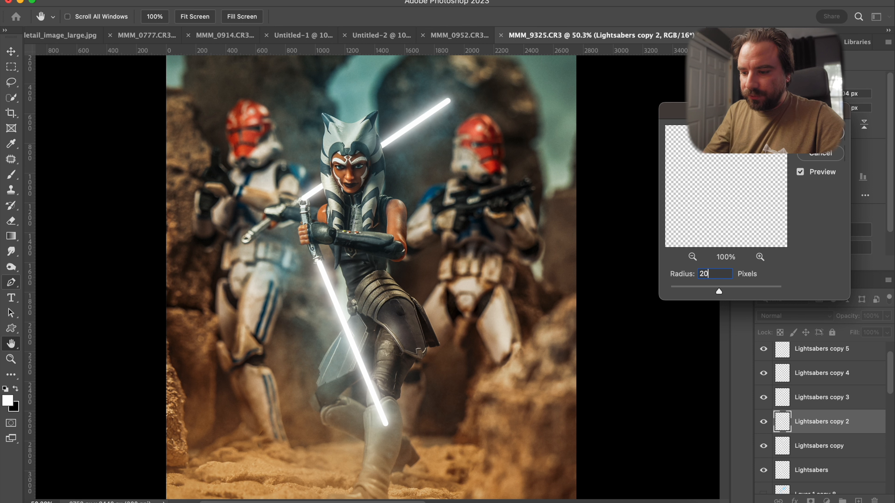
pyautogui.click(820, 446)
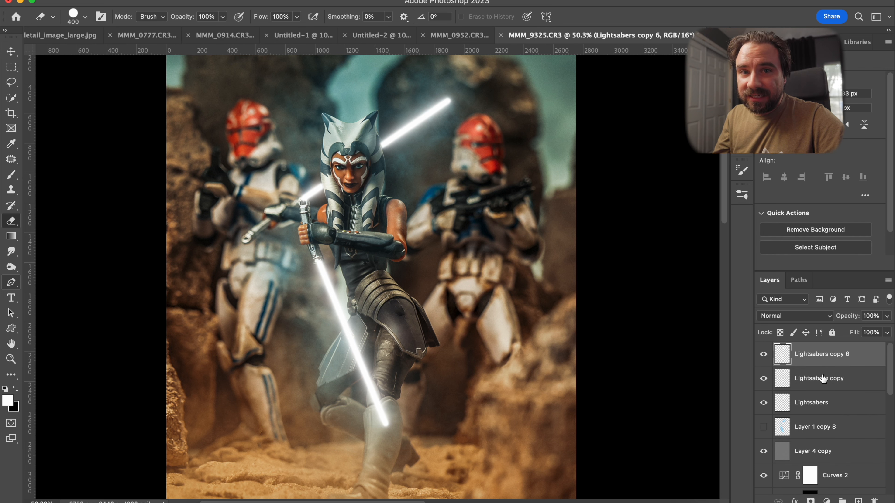
pyautogui.moveTo(581, 150)
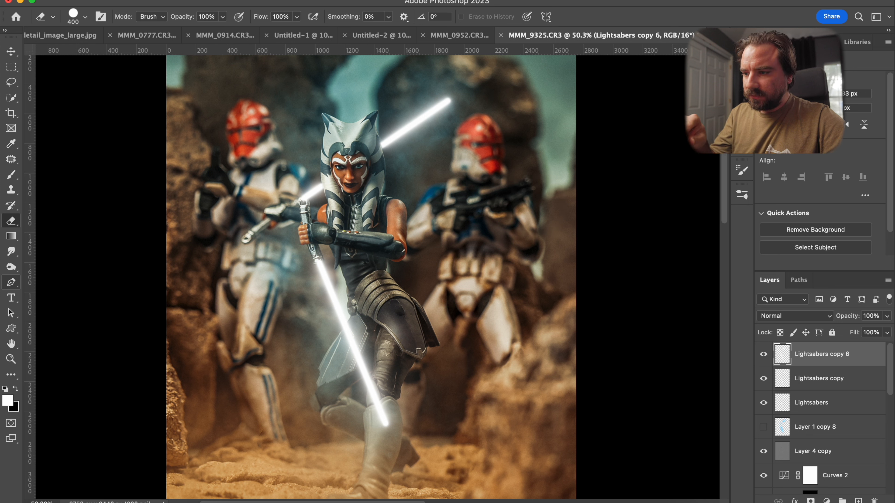
pyautogui.moveTo(592, 199)
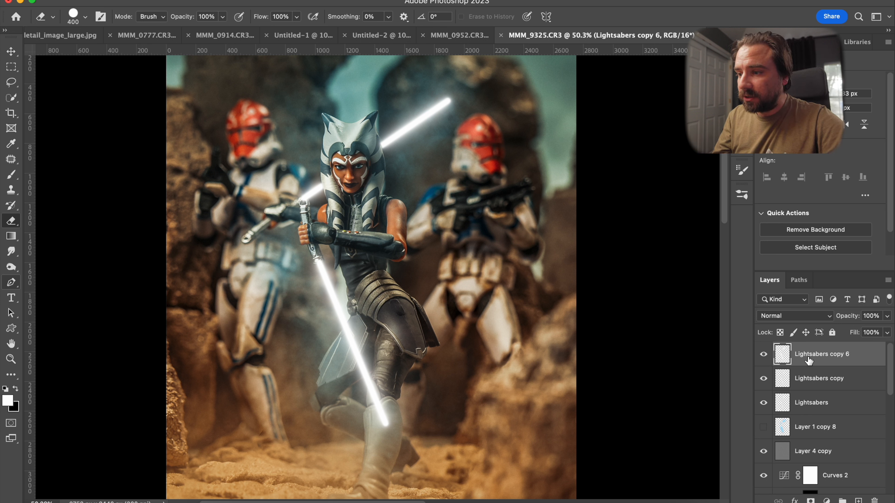
pyautogui.moveTo(808, 392)
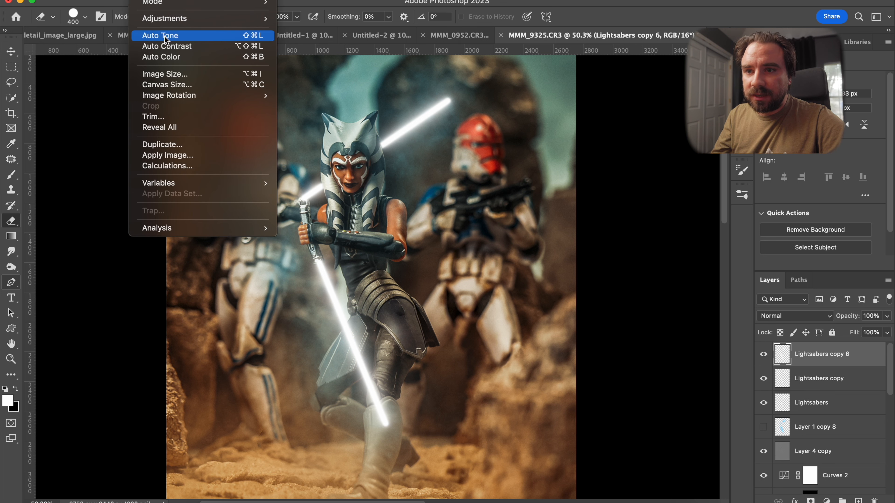
pyautogui.moveTo(166, 46)
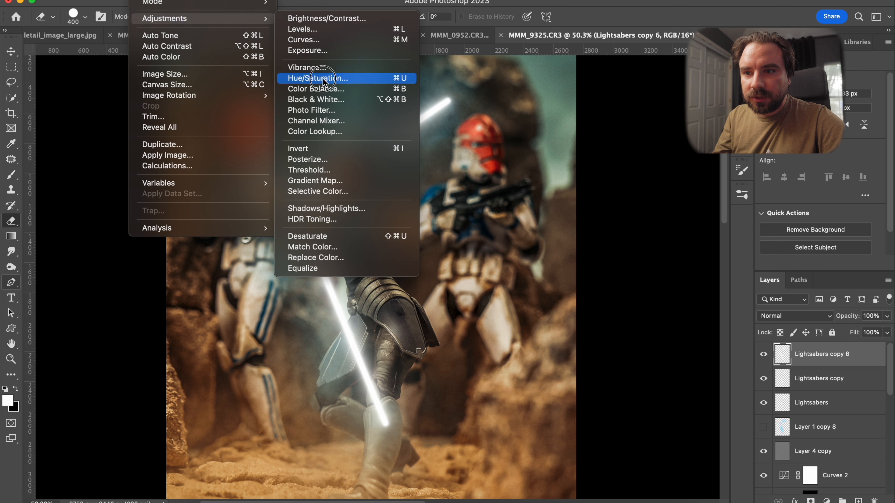
pyautogui.click(318, 78)
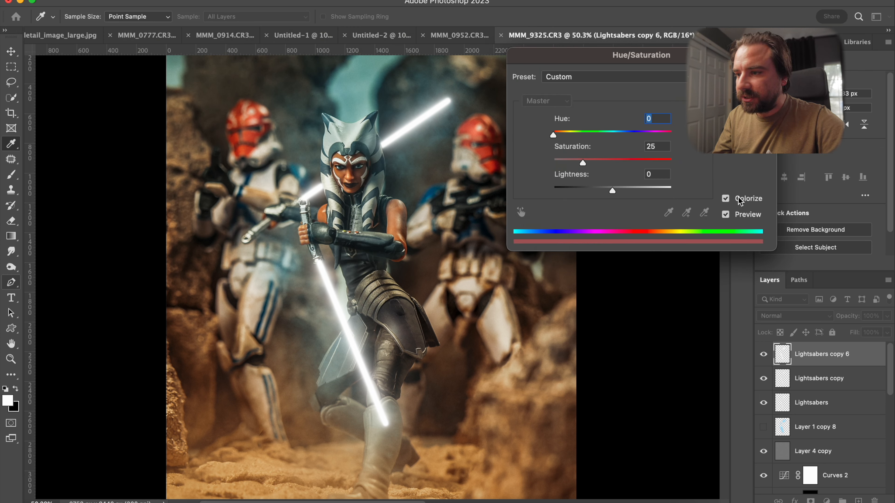
pyautogui.moveTo(628, 170)
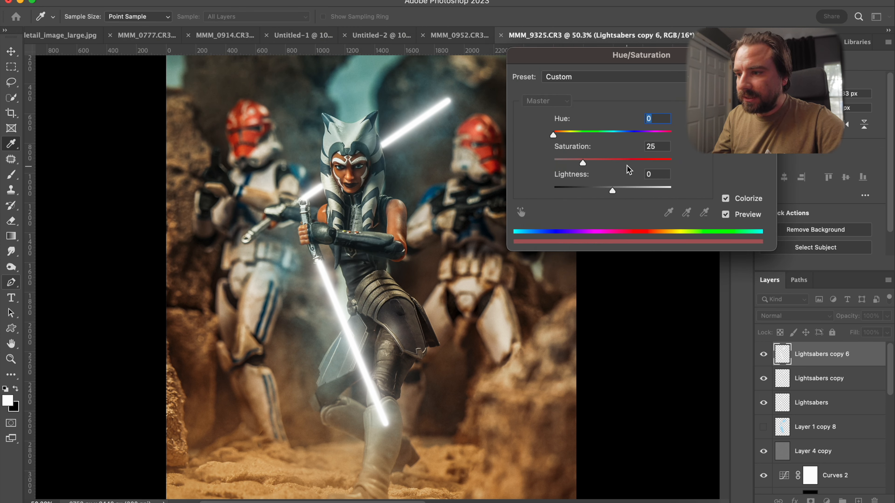
pyautogui.moveTo(582, 162); pyautogui.dragTo(656, 162)
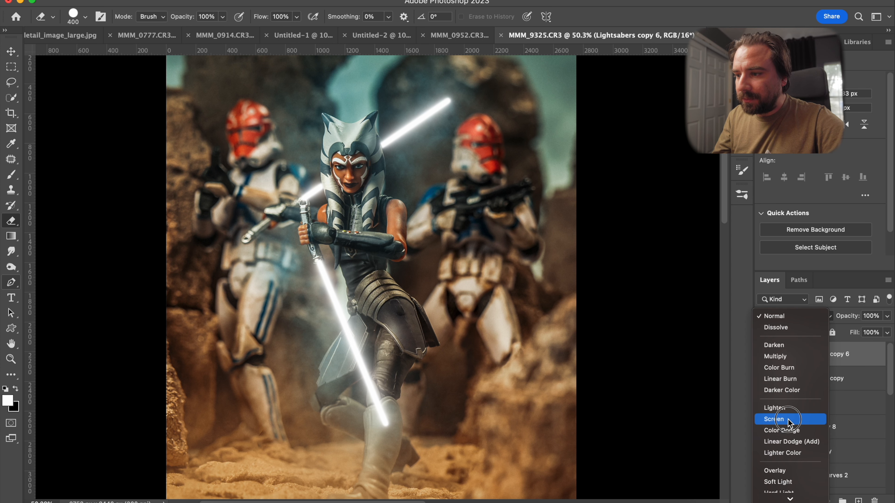
# - Set the glow layer's blend mode from Normal to Screen
pyautogui.click(773, 419)
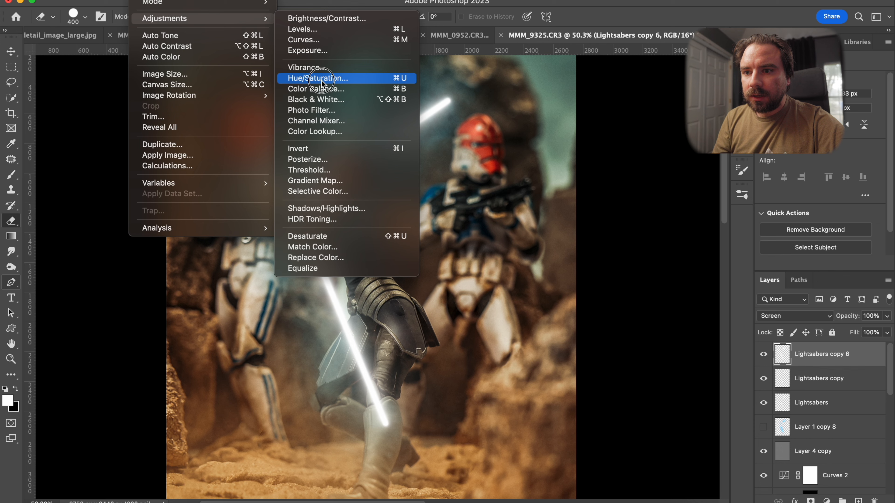
# - Colorize the glow in Hue/Saturation with saturation +100 and lightness -40, turning it red
pyautogui.click(318, 78)
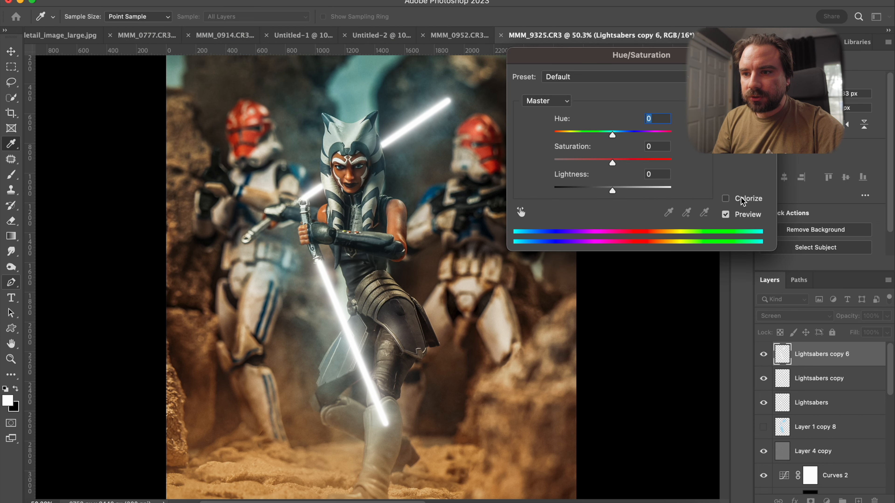
pyautogui.click(725, 199)
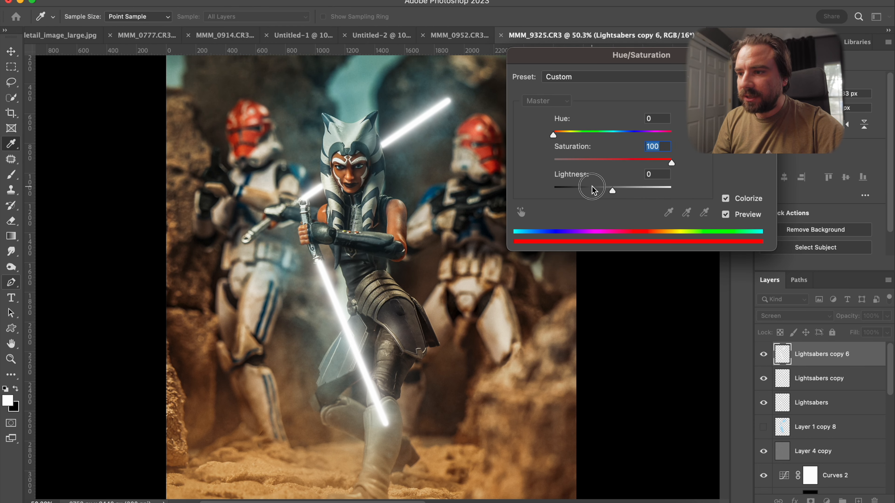
pyautogui.moveTo(612, 190); pyautogui.dragTo(583, 191)
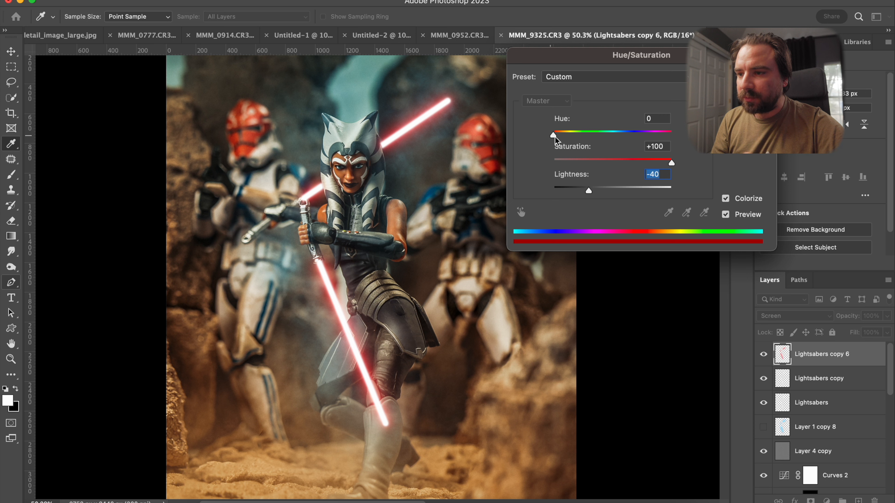
# - Sweep the Hue slider through red, green and blue to audition blade colours
pyautogui.moveTo(552, 135); pyautogui.dragTo(567, 135)
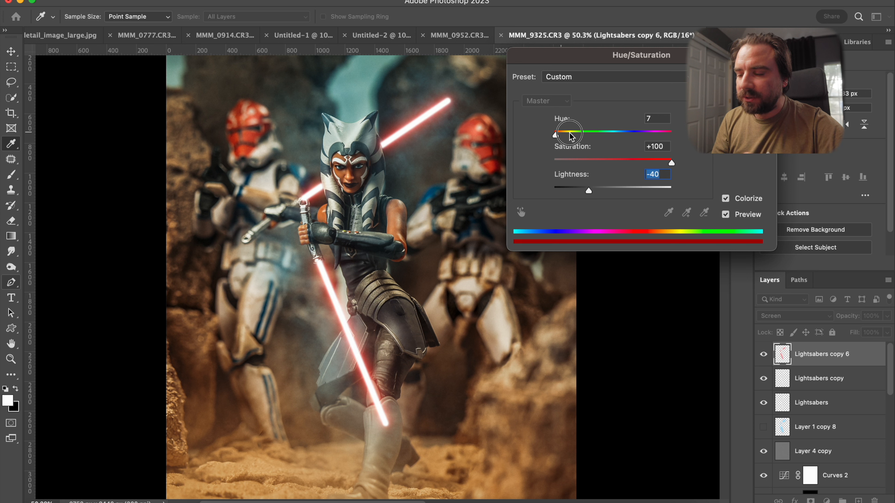
pyautogui.moveTo(567, 132); pyautogui.dragTo(604, 132)
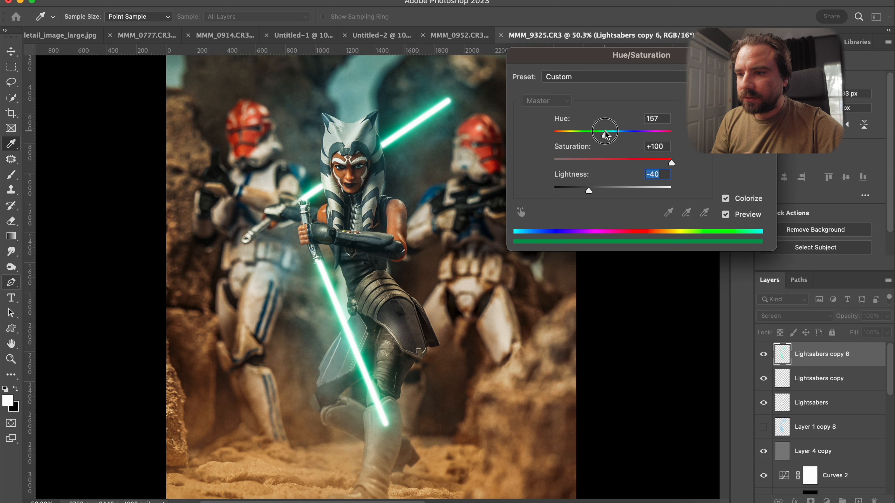
pyautogui.moveTo(605, 131); pyautogui.dragTo(617, 132)
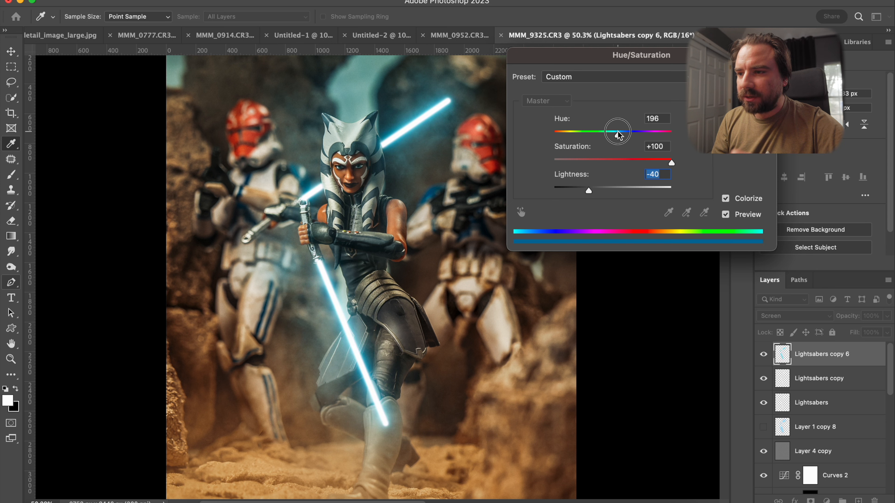
pyautogui.moveTo(618, 132); pyautogui.dragTo(553, 132)
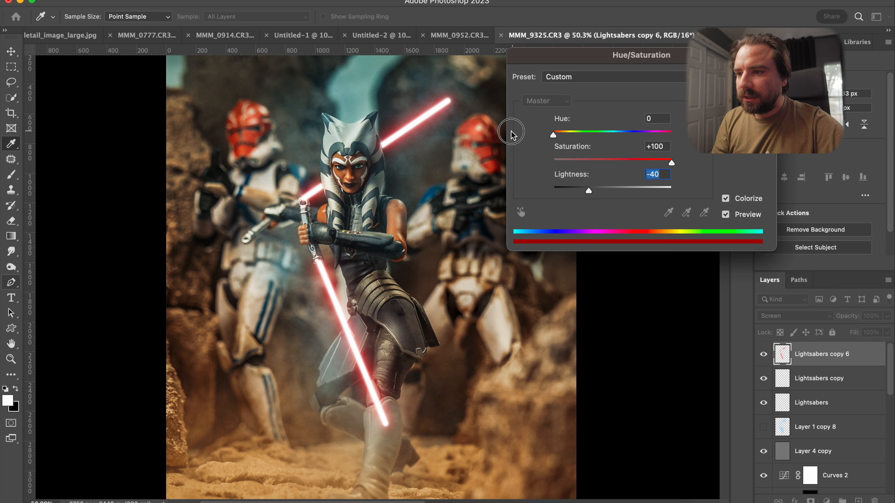
pyautogui.moveTo(517, 132)
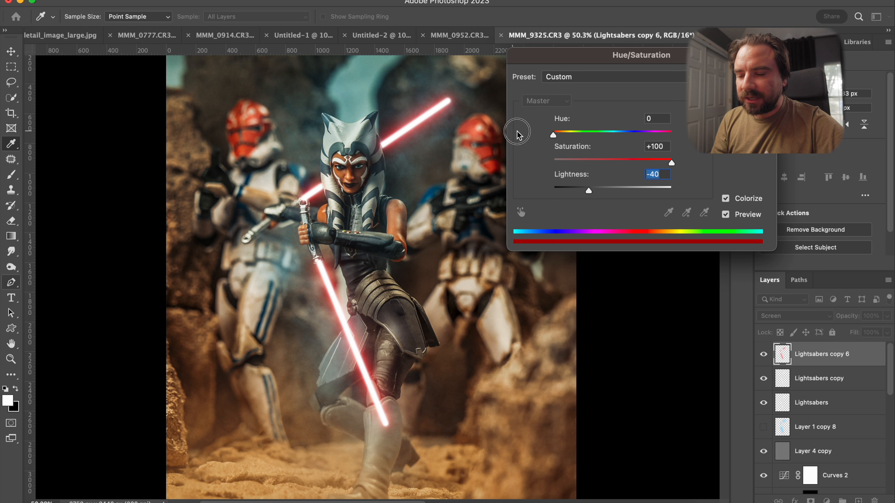
pyautogui.moveTo(554, 133); pyautogui.dragTo(582, 134)
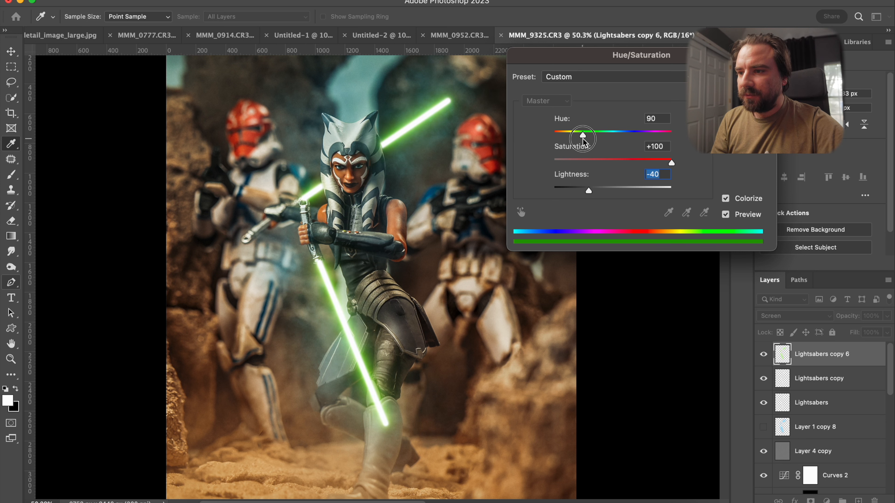
pyautogui.moveTo(582, 133); pyautogui.dragTo(588, 132)
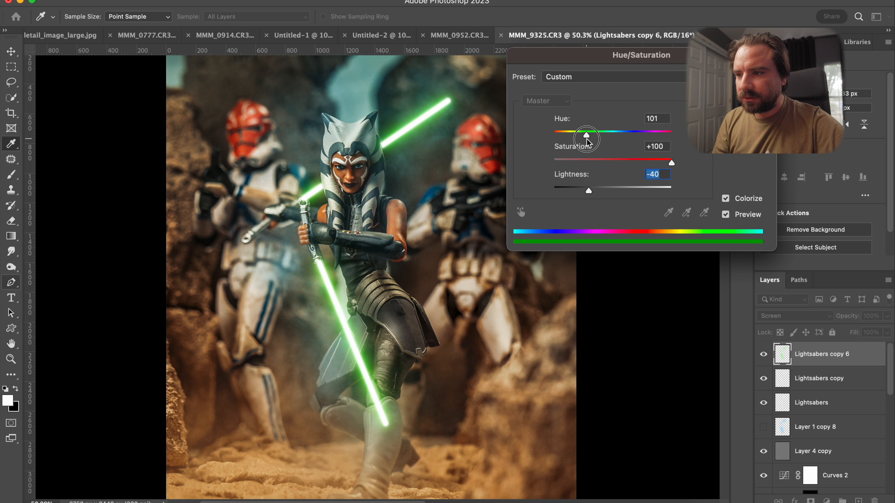
pyautogui.moveTo(587, 134); pyautogui.dragTo(598, 134)
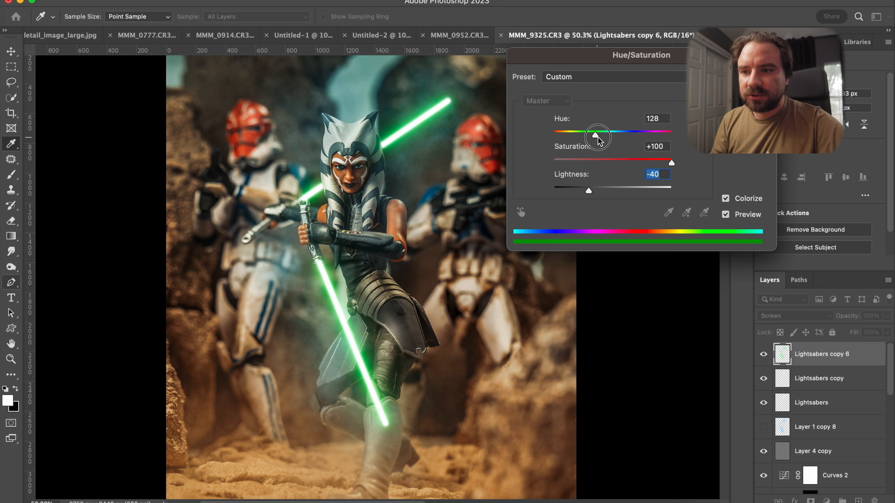
pyautogui.moveTo(597, 132); pyautogui.dragTo(613, 133)
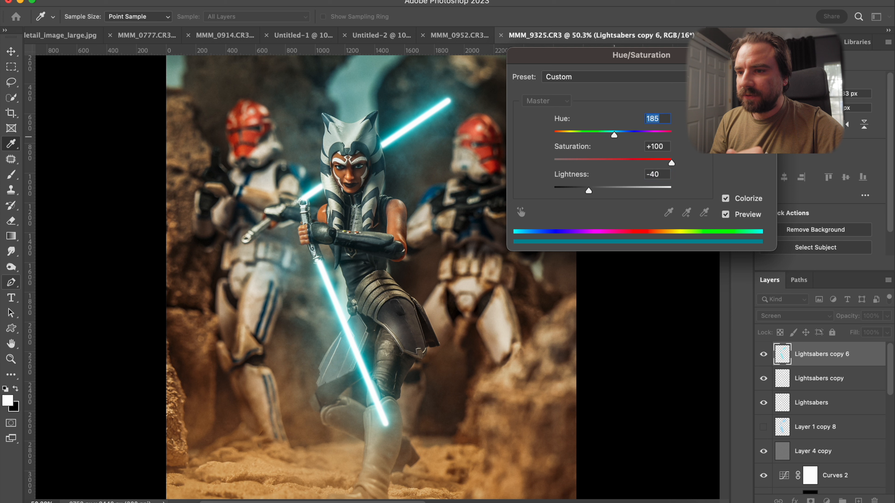
# - Fine-tune the hue to about 185 for an icy cyan-blue blade glow
pyautogui.click(615, 134)
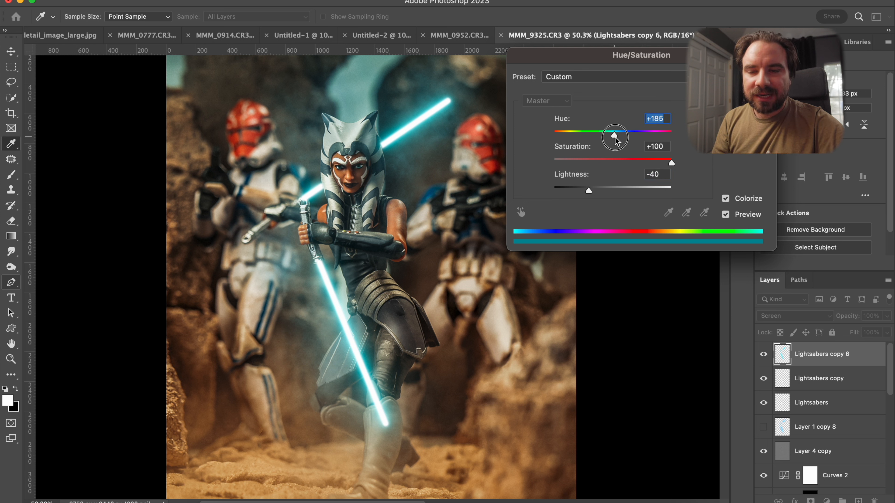
pyautogui.moveTo(618, 131); pyautogui.dragTo(615, 131)
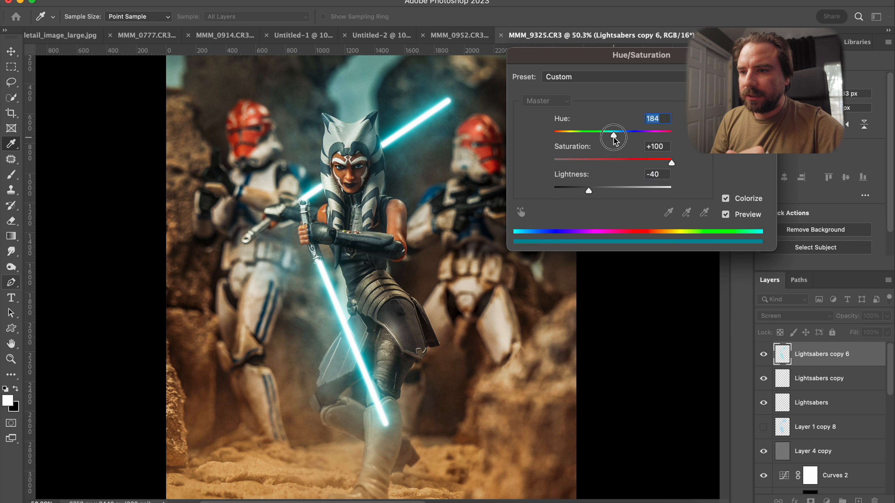
pyautogui.moveTo(610, 138); pyautogui.dragTo(616, 138)
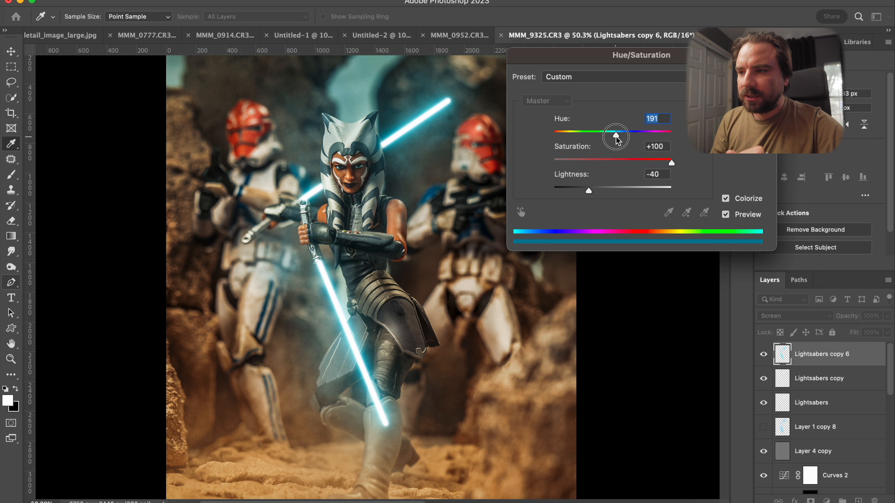
pyautogui.moveTo(615, 133); pyautogui.dragTo(617, 133)
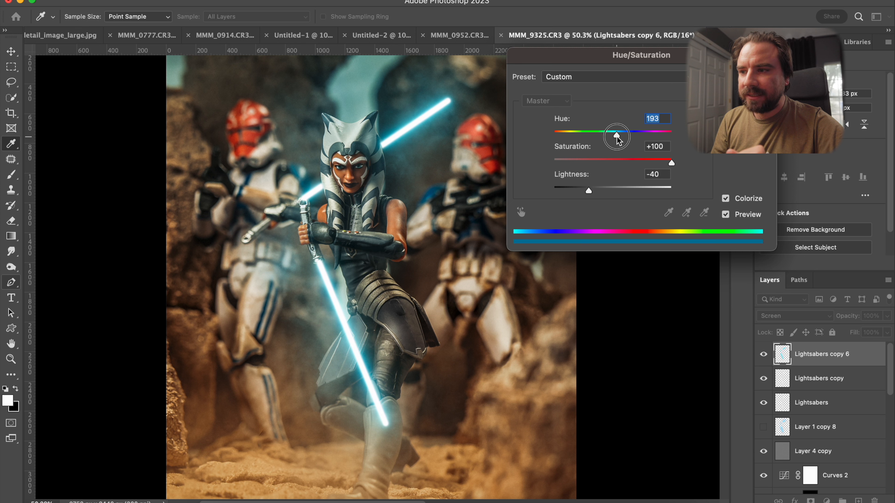
pyautogui.moveTo(615, 136); pyautogui.dragTo(620, 137)
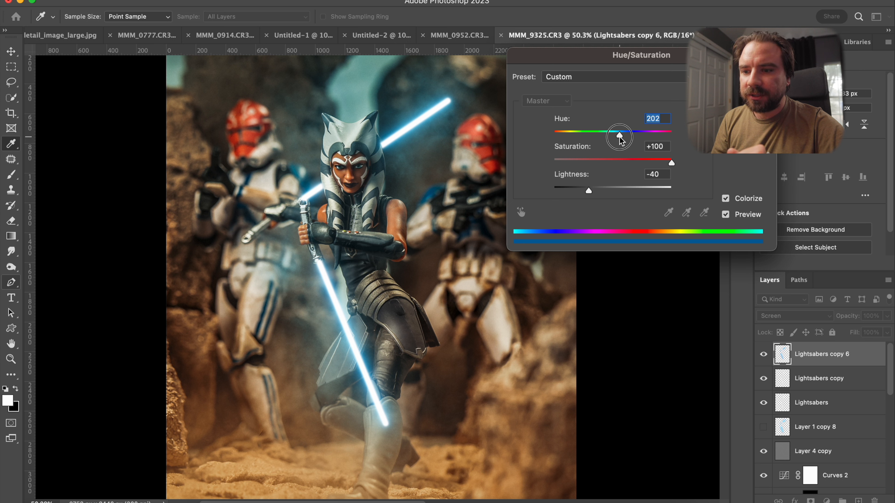
pyautogui.moveTo(619, 137); pyautogui.dragTo(612, 137)
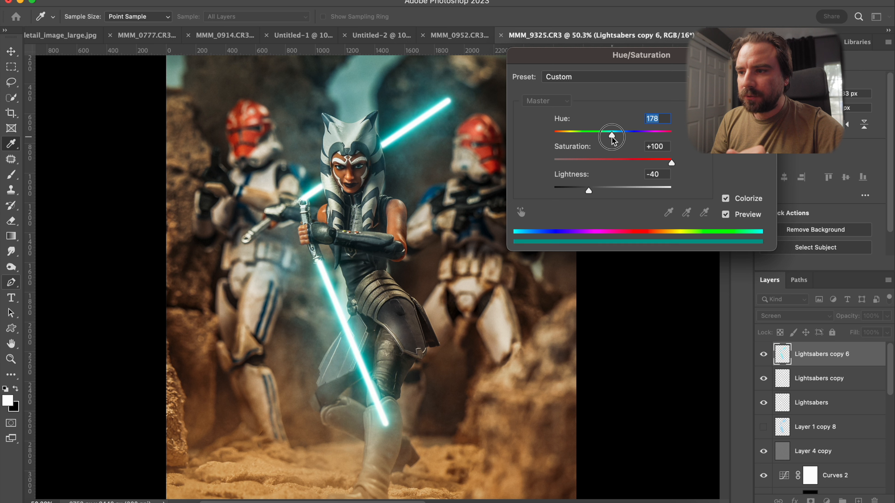
pyautogui.moveTo(611, 135); pyautogui.dragTo(616, 135)
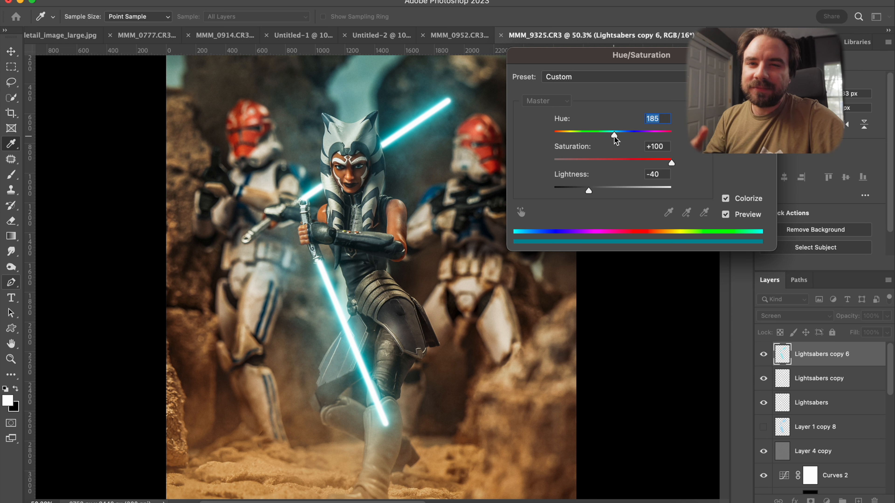
# - Try purple (266), reject it, and settle the blades on a teal-cyan hue around 176–189
pyautogui.moveTo(613, 137); pyautogui.dragTo(640, 137)
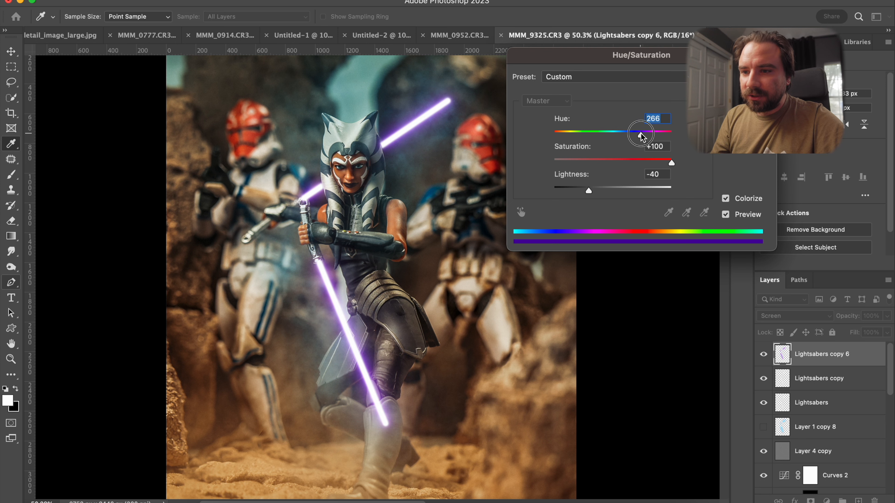
pyautogui.moveTo(643, 133); pyautogui.dragTo(615, 132)
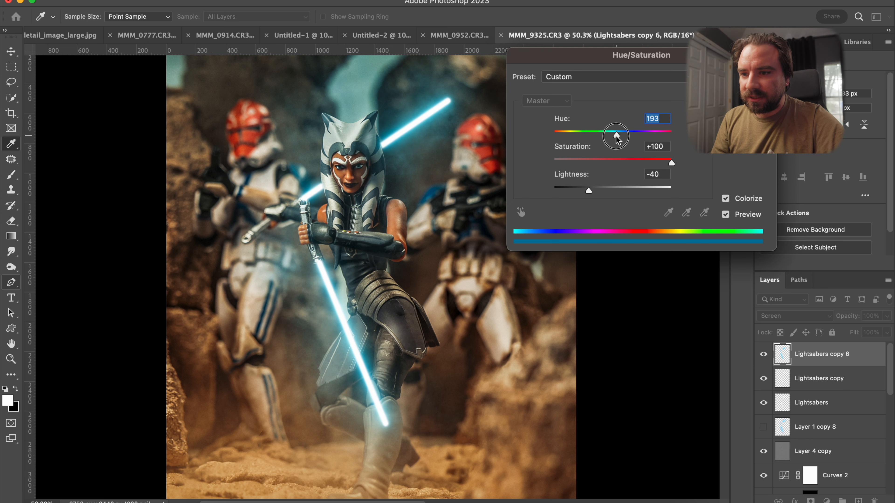
pyautogui.moveTo(615, 132); pyautogui.dragTo(611, 132)
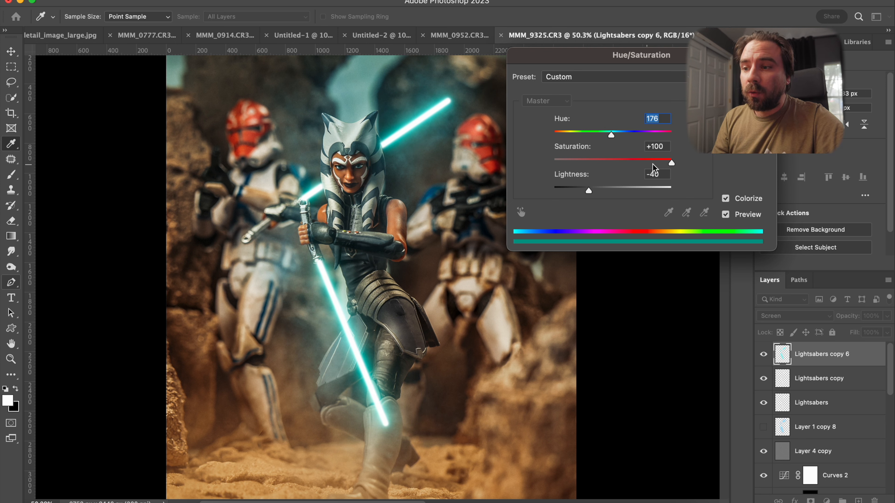
pyautogui.moveTo(671, 163); pyautogui.dragTo(551, 163)
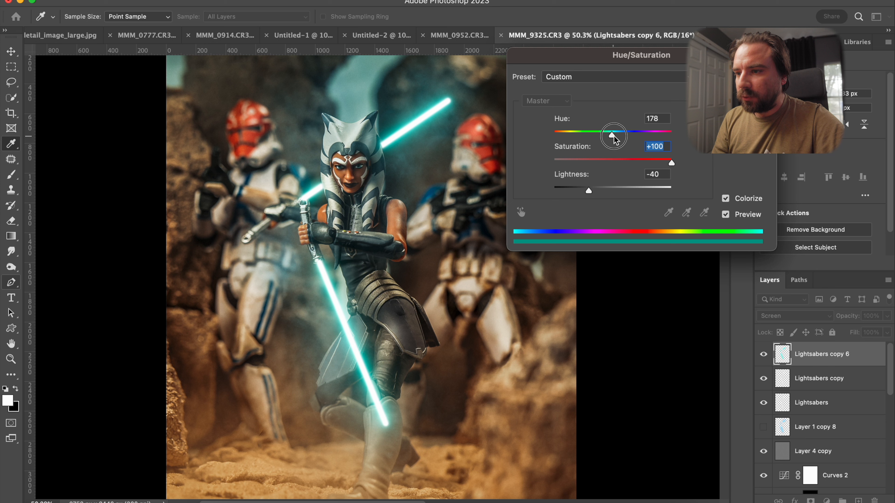
pyautogui.moveTo(613, 132); pyautogui.dragTo(617, 133)
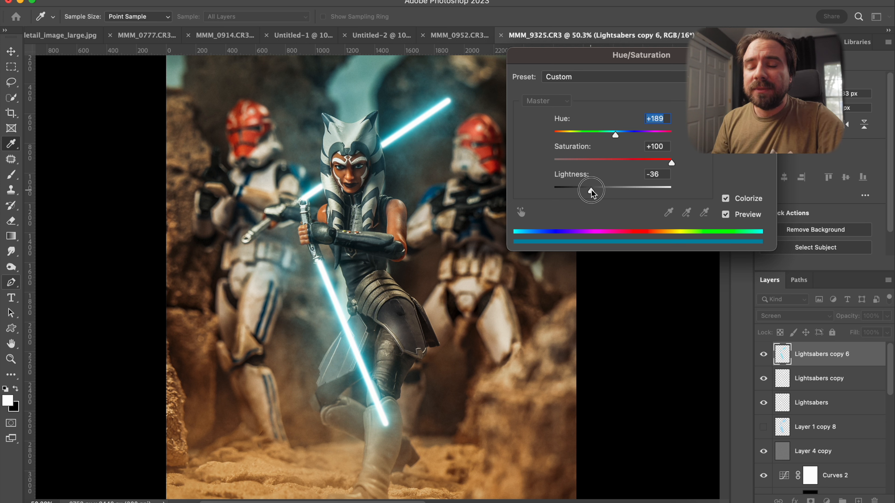
# - Fine-tune Lightness to about -38 at Hue 189 and commit the Hue/Saturation colorize
pyautogui.moveTo(594, 190); pyautogui.dragTo(577, 190)
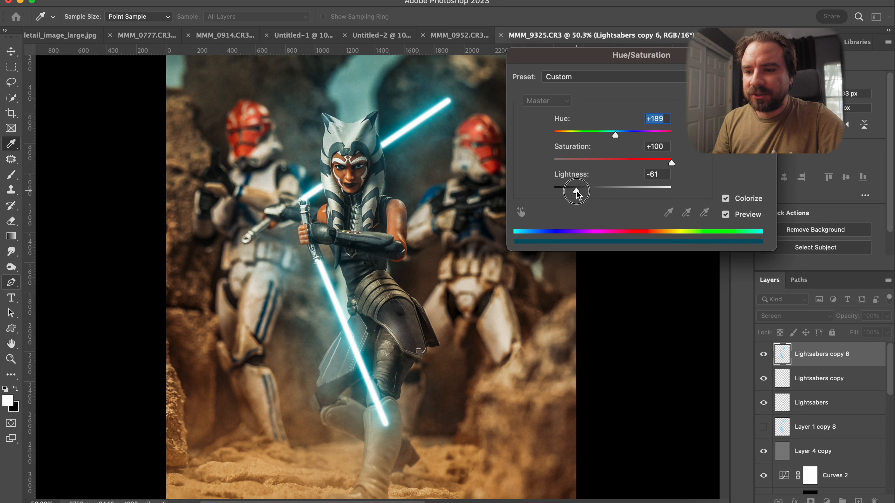
pyautogui.moveTo(576, 188); pyautogui.dragTo(587, 189)
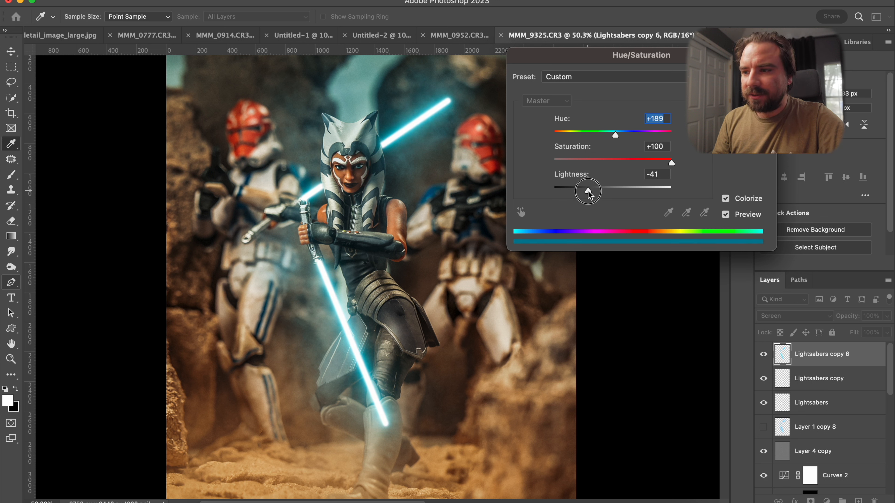
pyautogui.moveTo(587, 186); pyautogui.dragTo(593, 192)
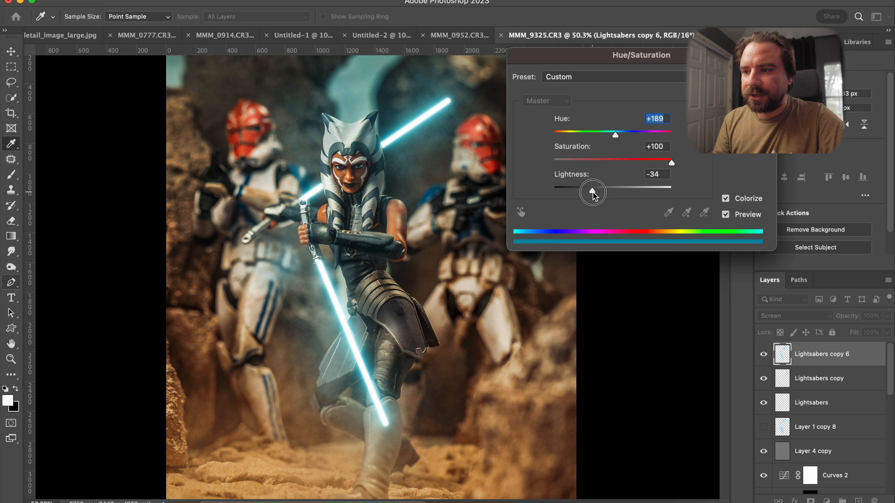
pyautogui.moveTo(593, 192); pyautogui.dragTo(592, 193)
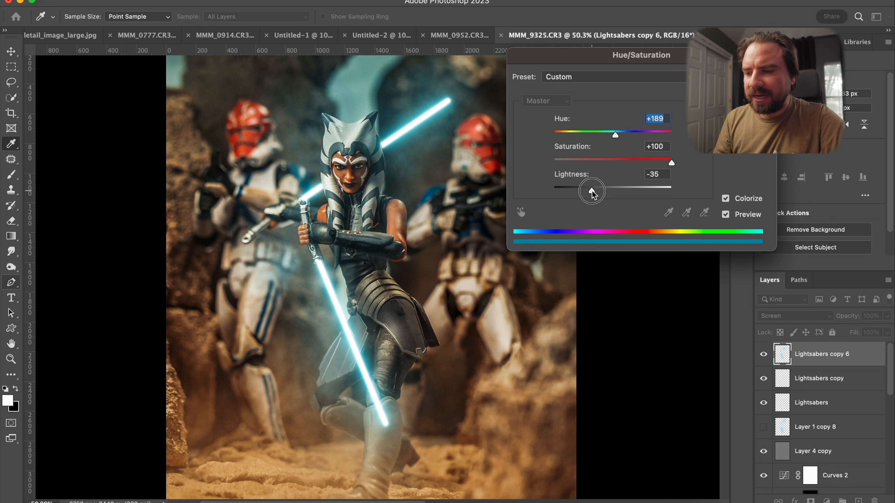
pyautogui.moveTo(592, 183); pyautogui.dragTo(594, 183)
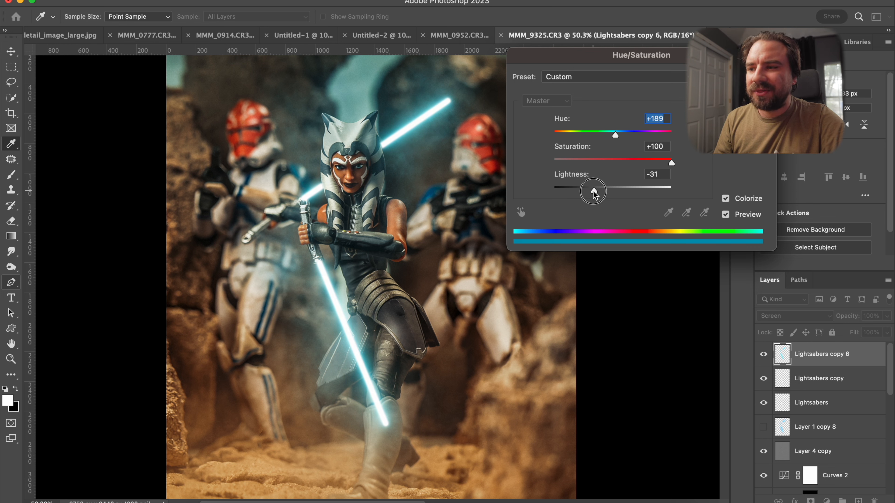
pyautogui.moveTo(597, 190); pyautogui.dragTo(591, 192)
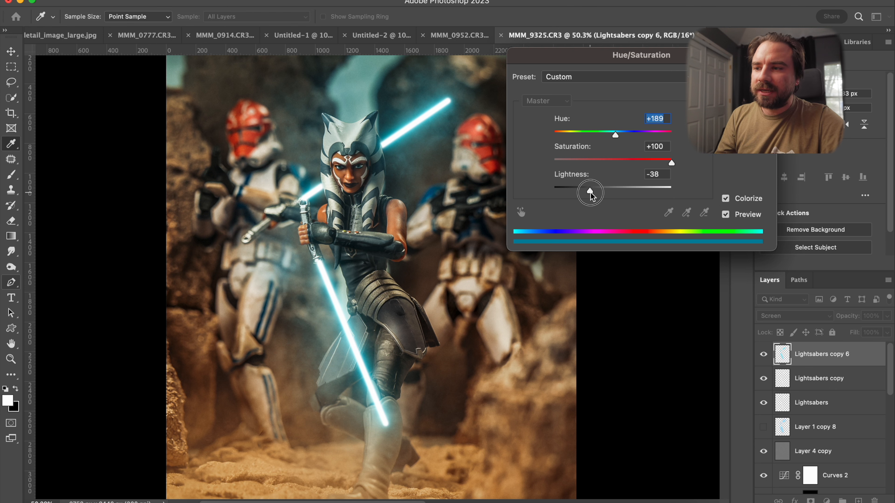
pyautogui.click(656, 174)
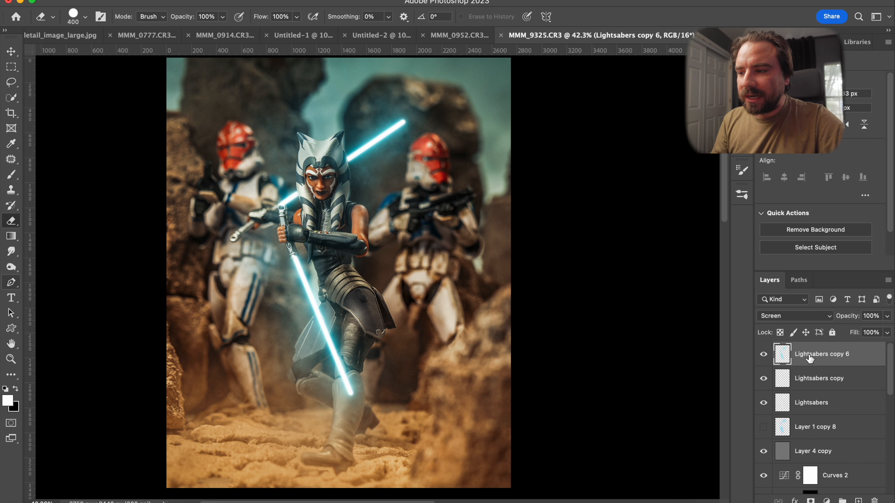
pyautogui.moveTo(823, 354)
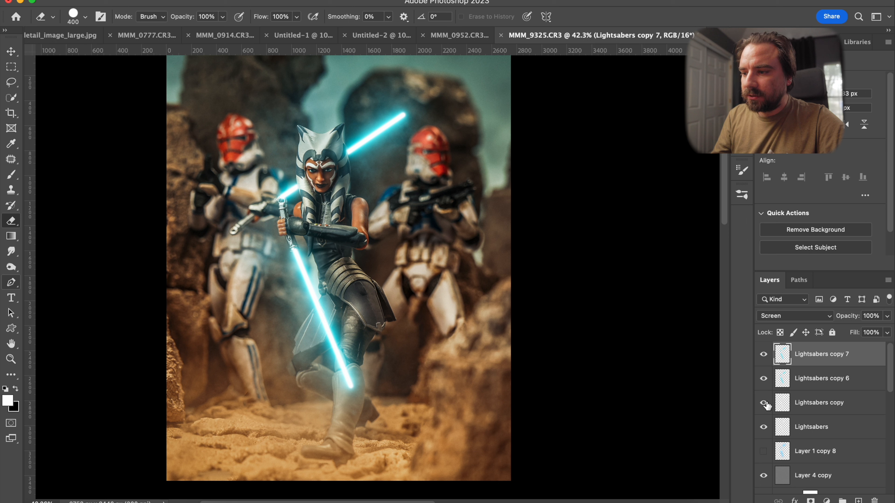
# - Toggle visibility of the Lightsabers copy, original and earlier saber layers to compare the merged glow
pyautogui.click(763, 402)
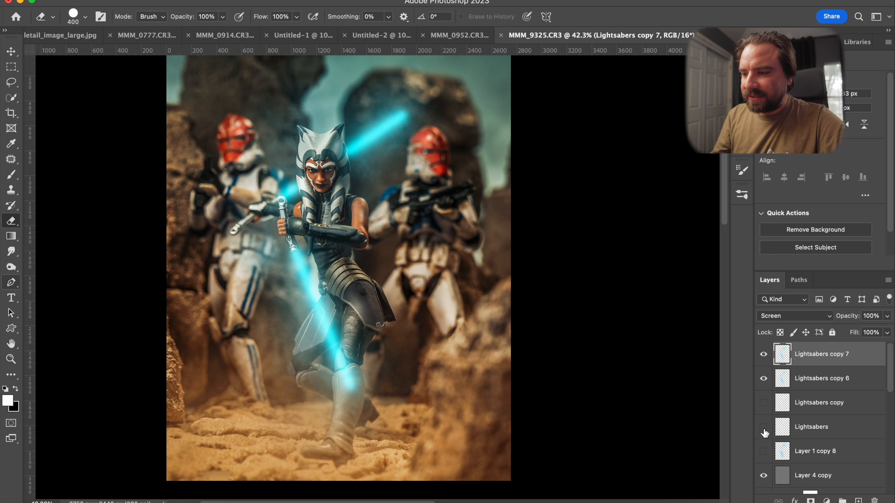
pyautogui.click(763, 402)
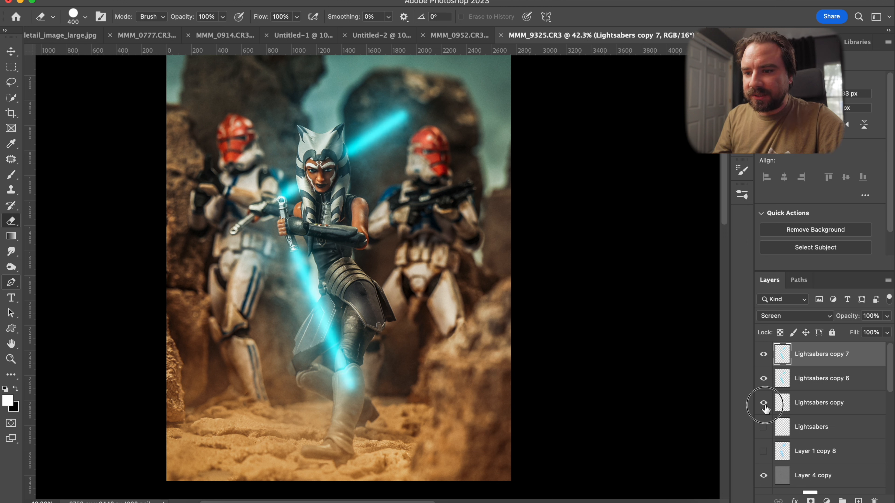
pyautogui.click(763, 427)
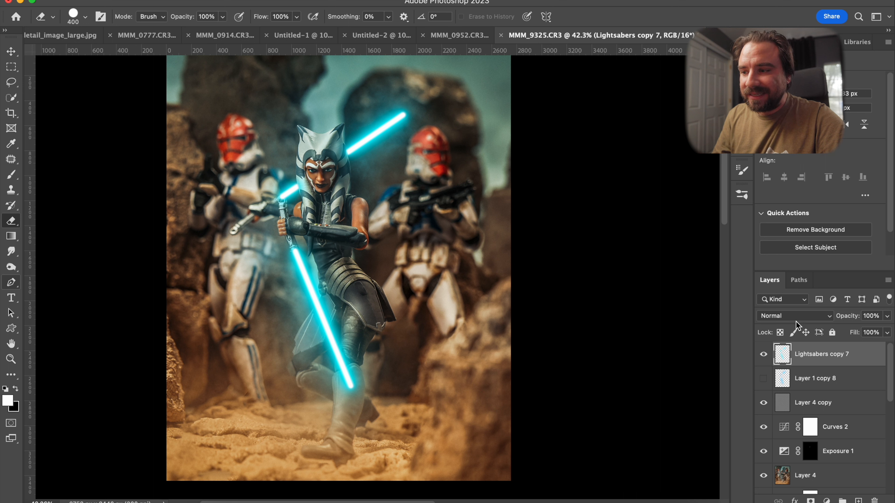
# - Set the Lightsabers copy 7 layer's blend mode to Screen
pyautogui.click(793, 316)
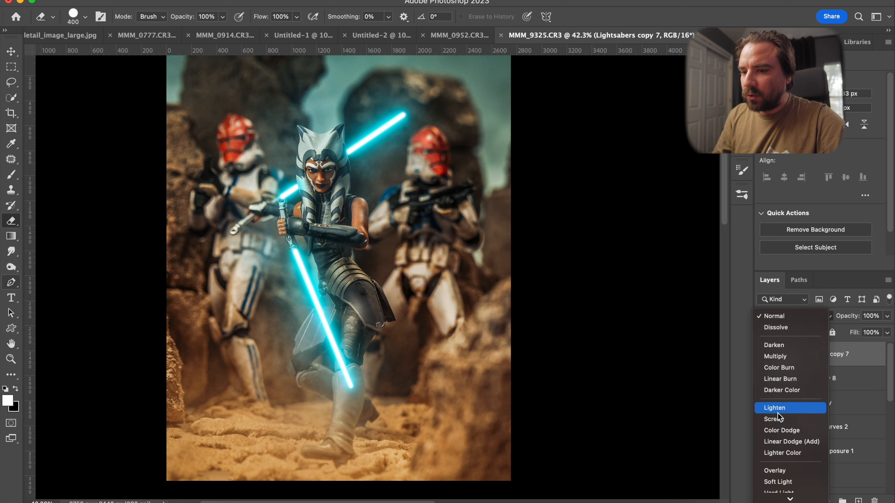
pyautogui.click(775, 419)
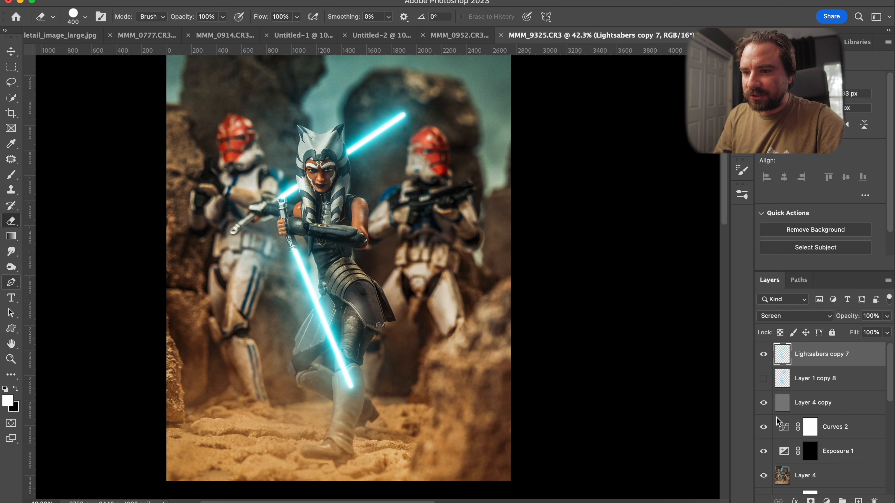
pyautogui.moveTo(559, 298)
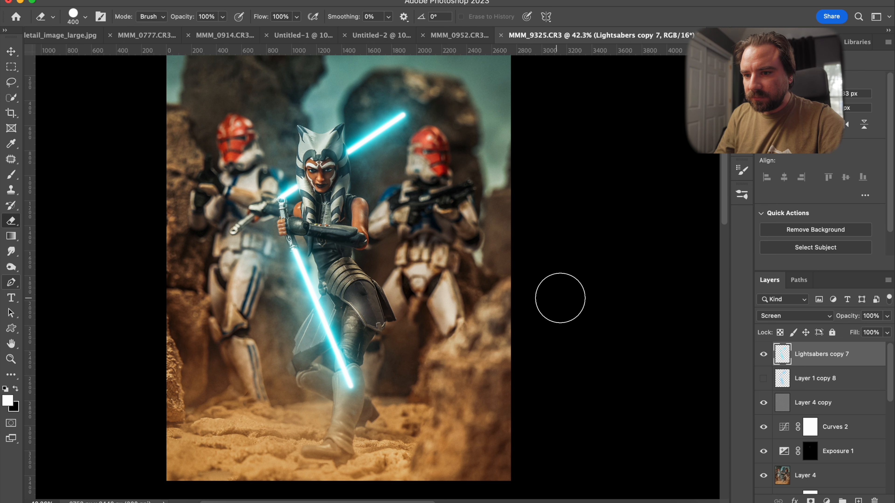
pyautogui.moveTo(438, 139)
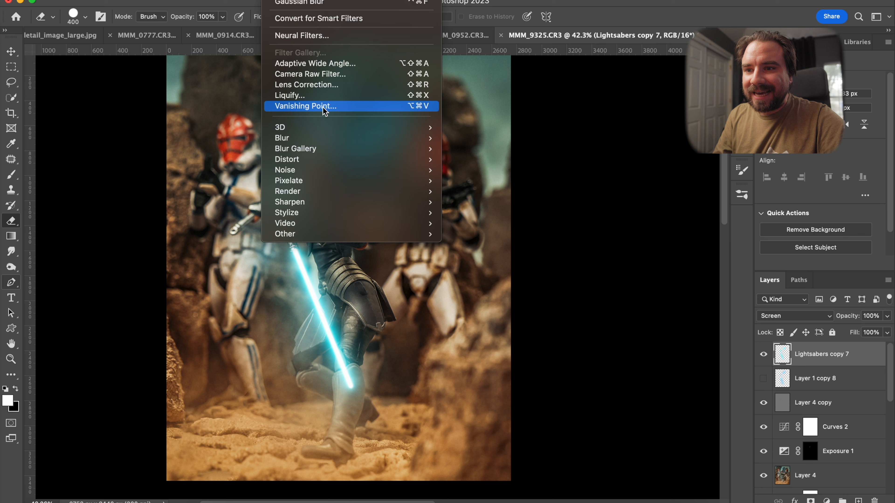
pyautogui.moveTo(295, 213)
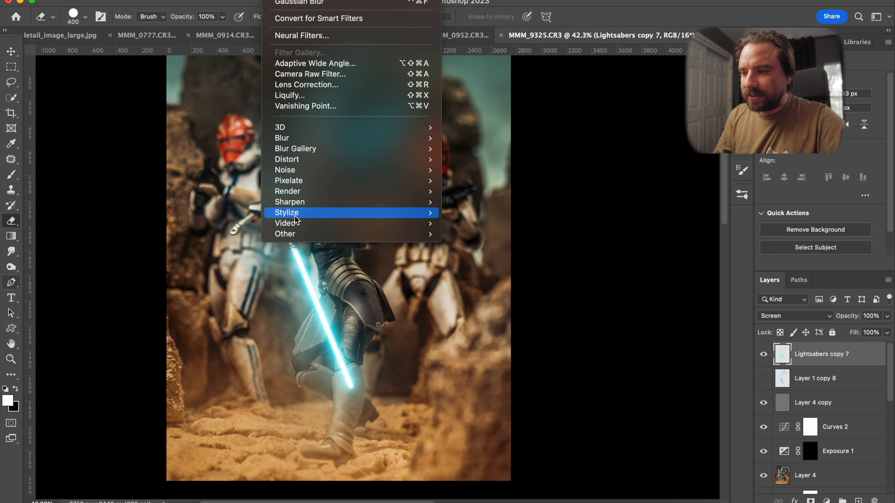
pyautogui.moveTo(287, 191)
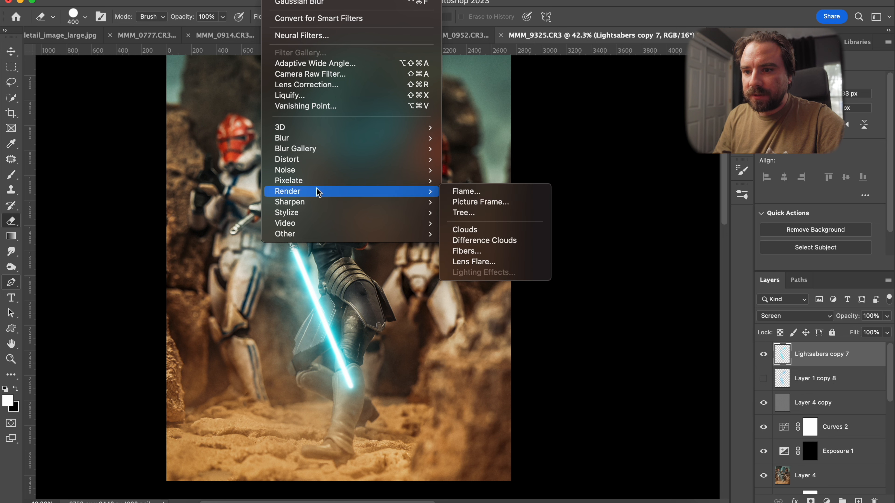
# - Apply a 105mm Prime lens flare at about 62% brightness on the lower saber's hilt
pyautogui.click(474, 261)
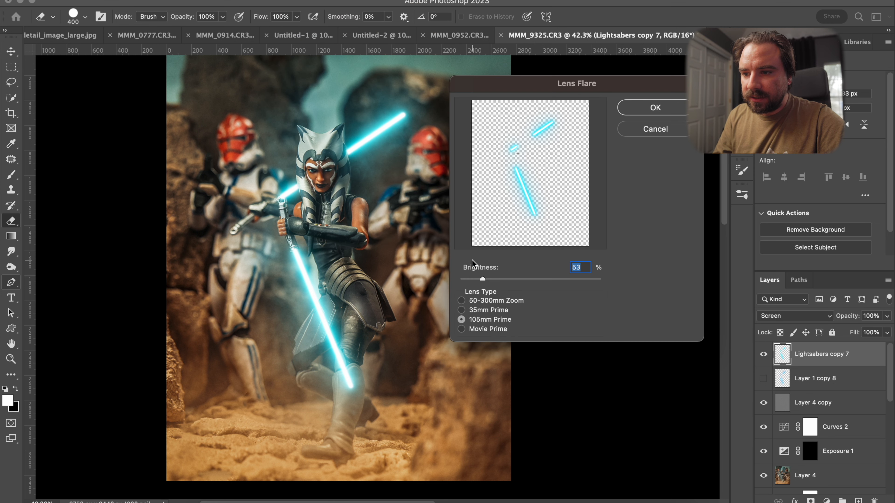
pyautogui.moveTo(518, 178)
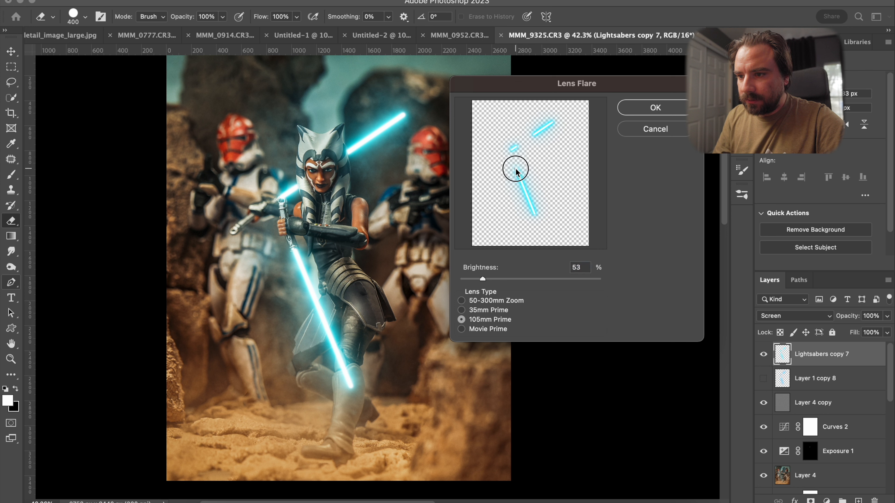
pyautogui.moveTo(493, 194)
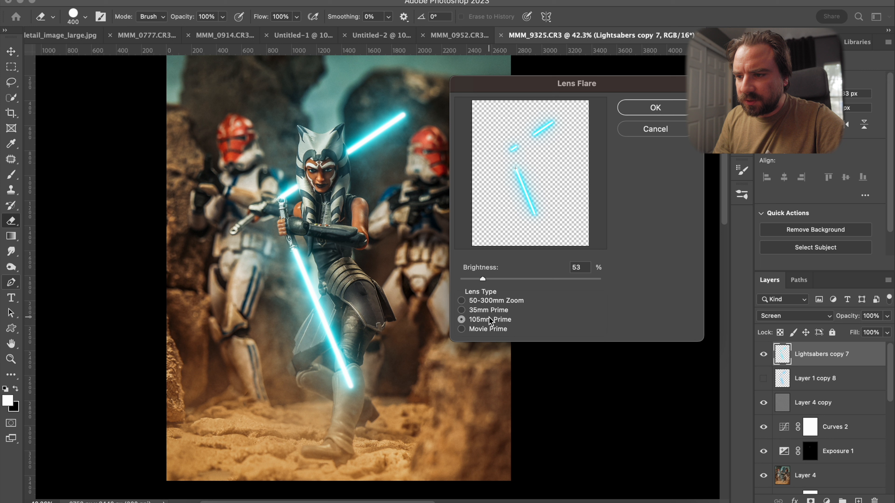
pyautogui.moveTo(483, 279); pyautogui.dragTo(507, 279)
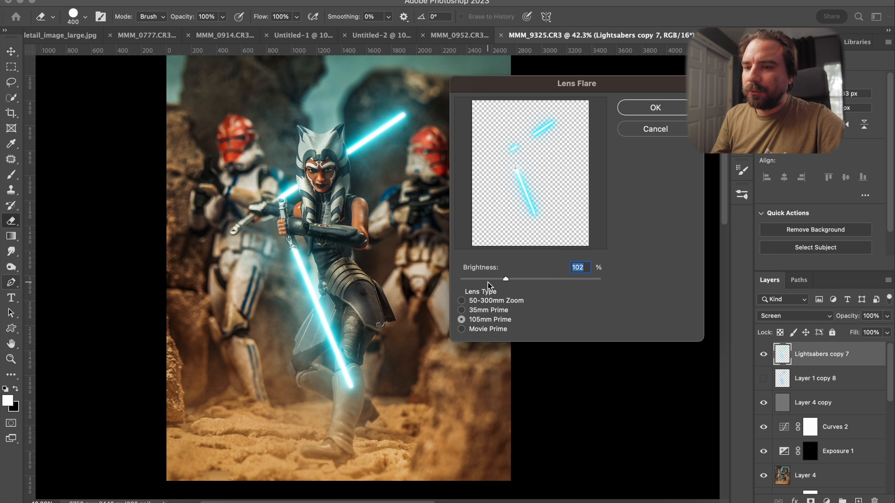
pyautogui.moveTo(505, 279); pyautogui.dragTo(499, 279)
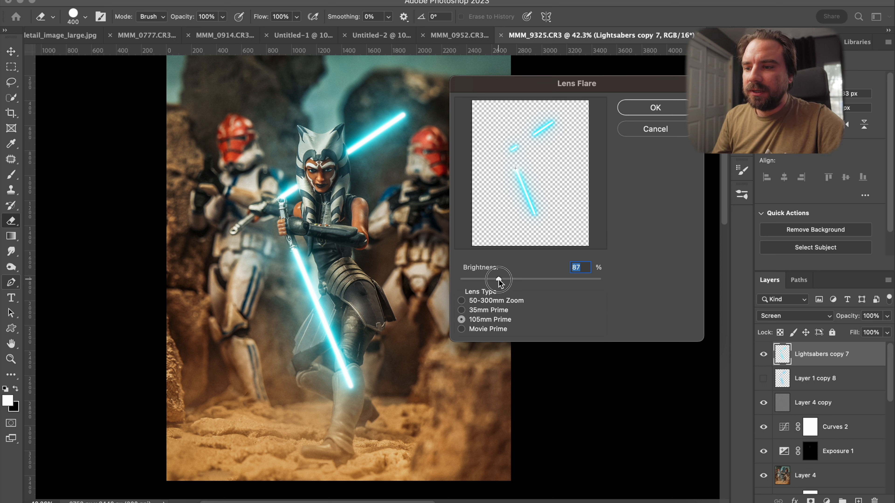
pyautogui.moveTo(501, 279); pyautogui.dragTo(487, 279)
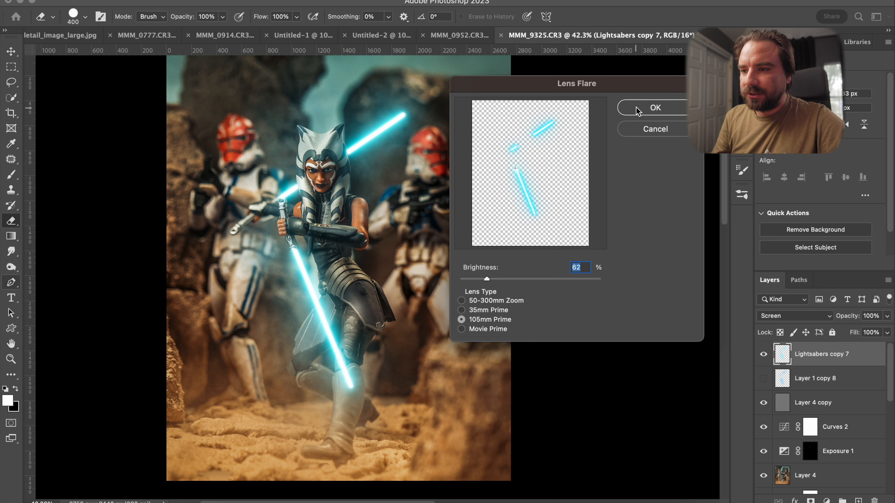
pyautogui.click(654, 108)
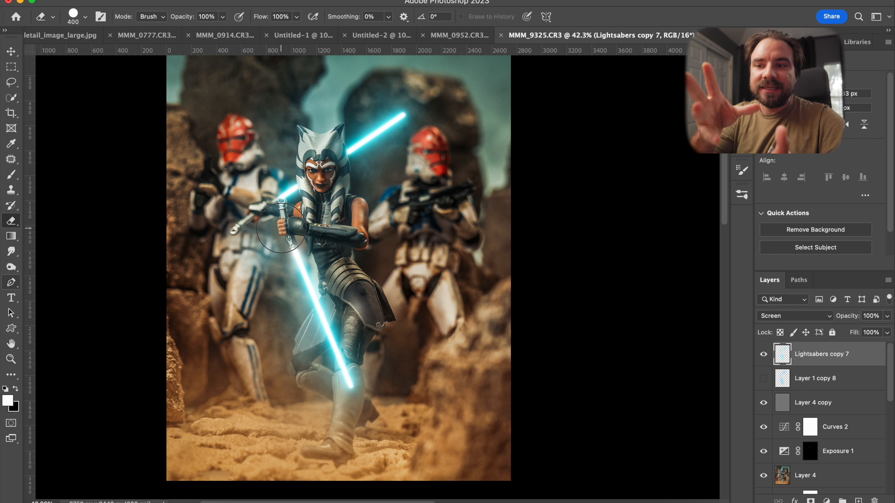
pyautogui.moveTo(644, 283)
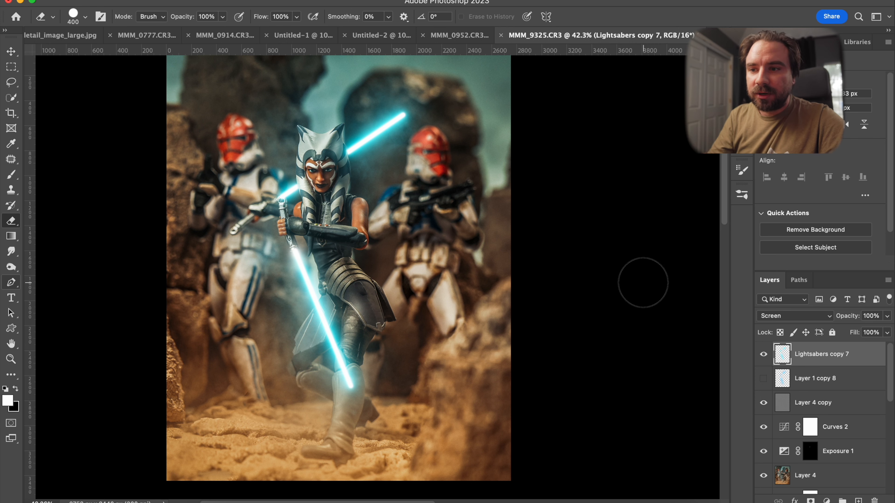
# - Add another Lens Flare from Filter > Render for the upper saber's hilt
pyautogui.click(308, 2)
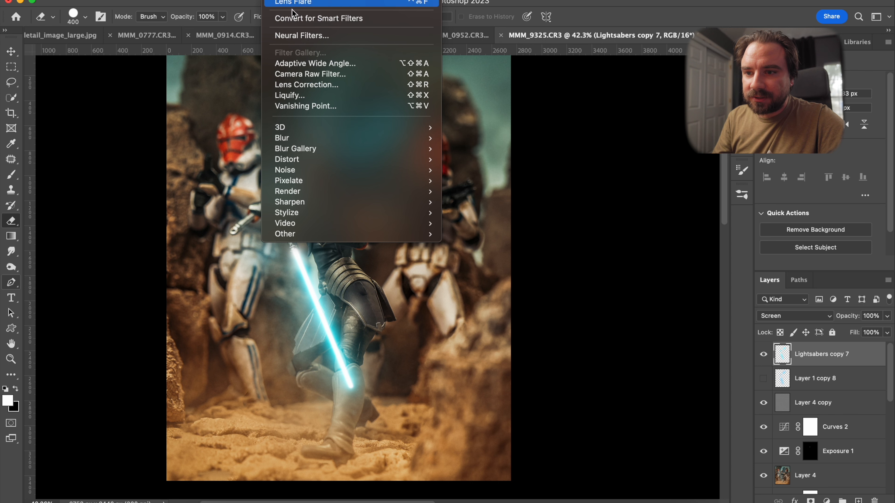
pyautogui.moveTo(300, 213)
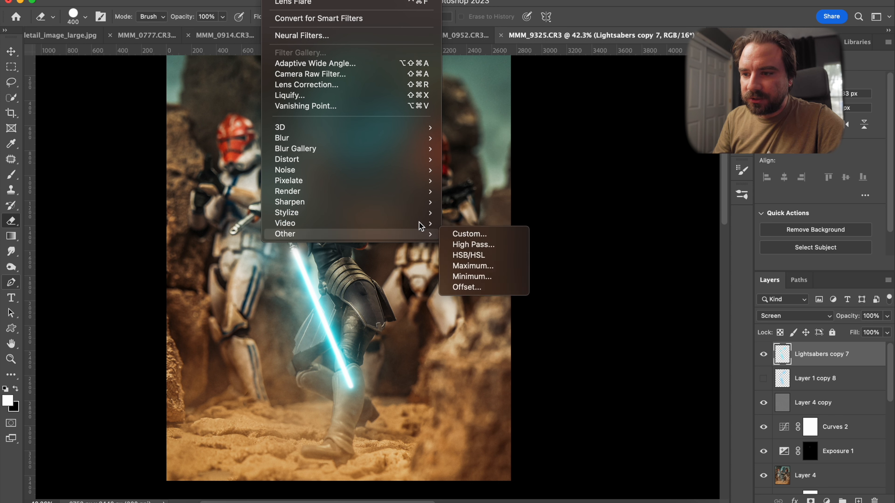
pyautogui.moveTo(317, 202)
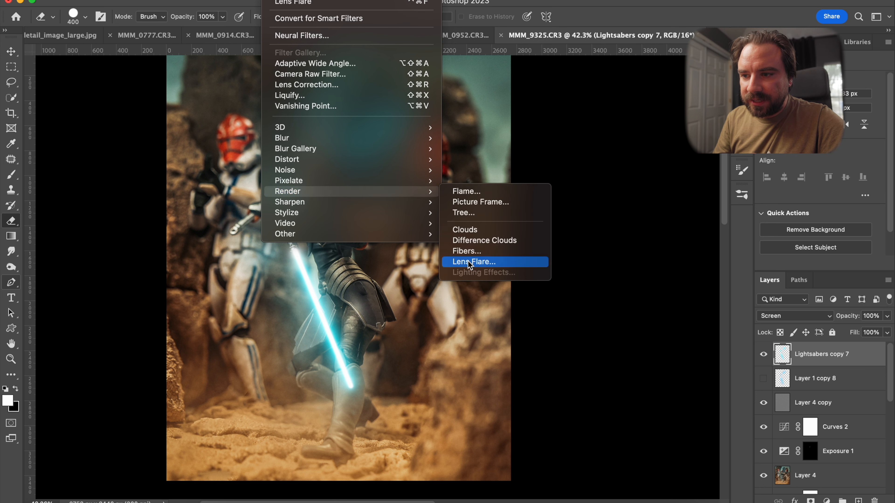
pyautogui.click(472, 261)
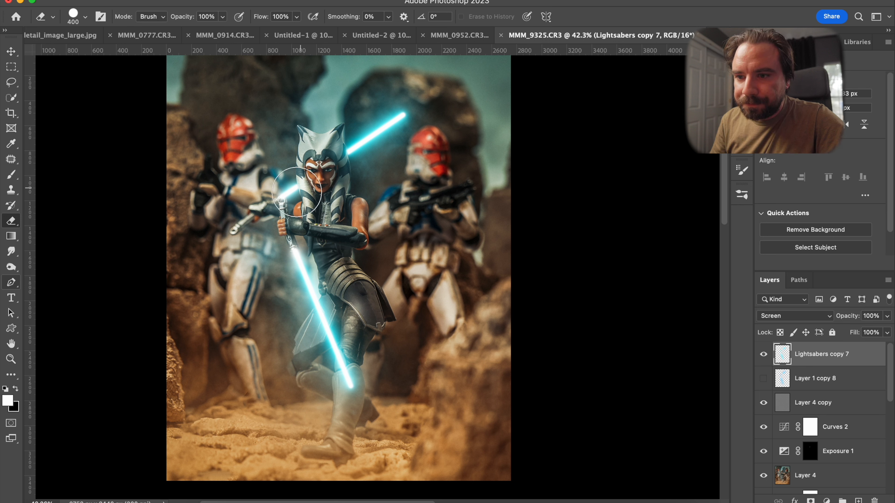
pyautogui.moveTo(558, 227)
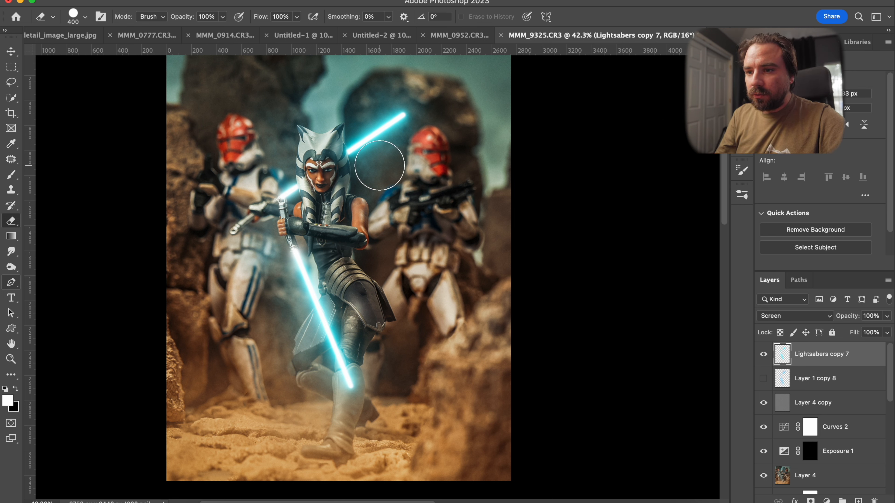
pyautogui.moveTo(385, 155)
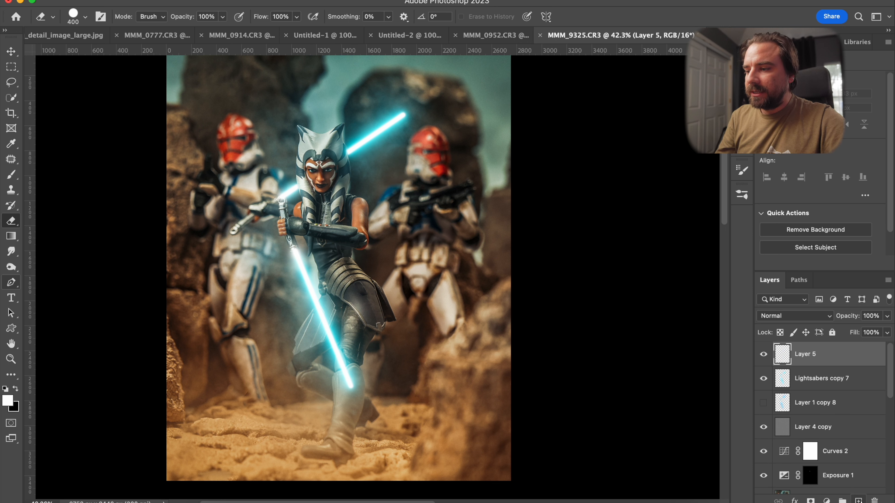
# - Load a smoke fog brush from the Brushes panel and make the new Layer 5 active
pyautogui.click(742, 195)
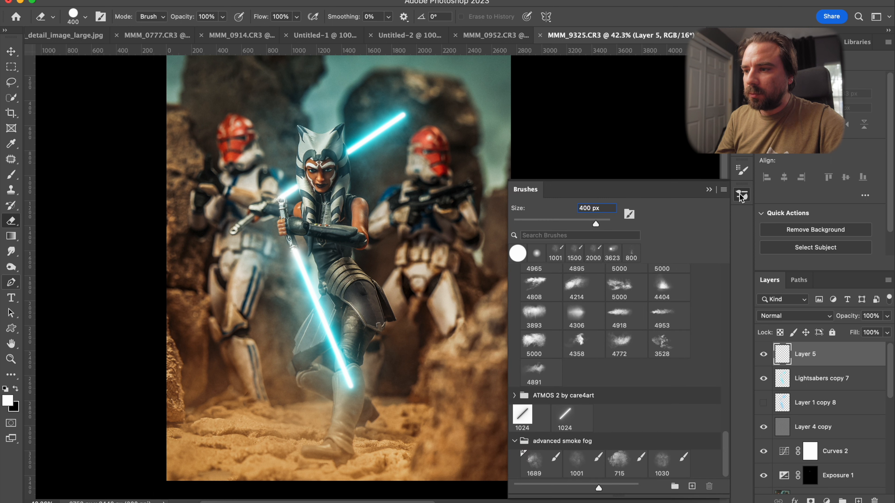
pyautogui.moveTo(592, 301)
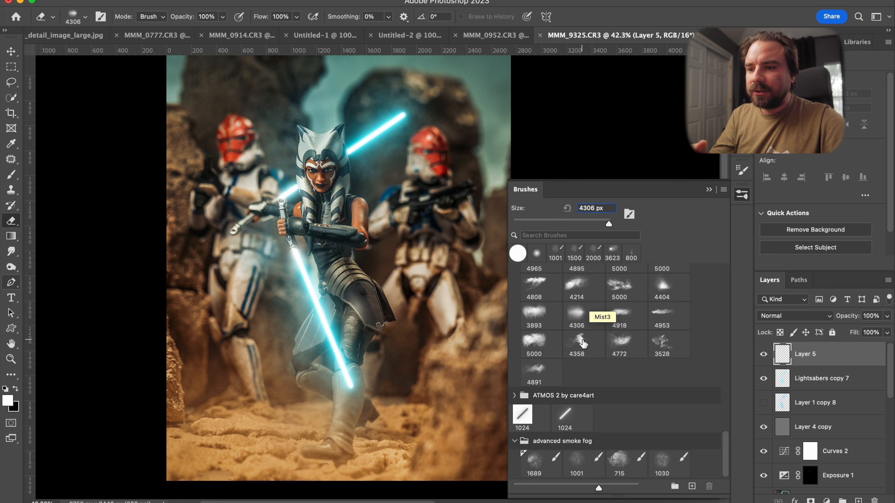
pyautogui.moveTo(583, 327)
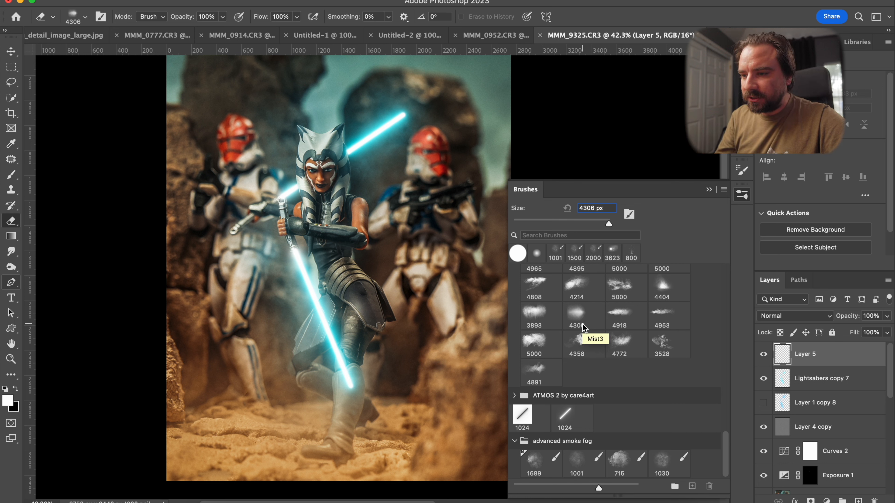
pyautogui.click(579, 459)
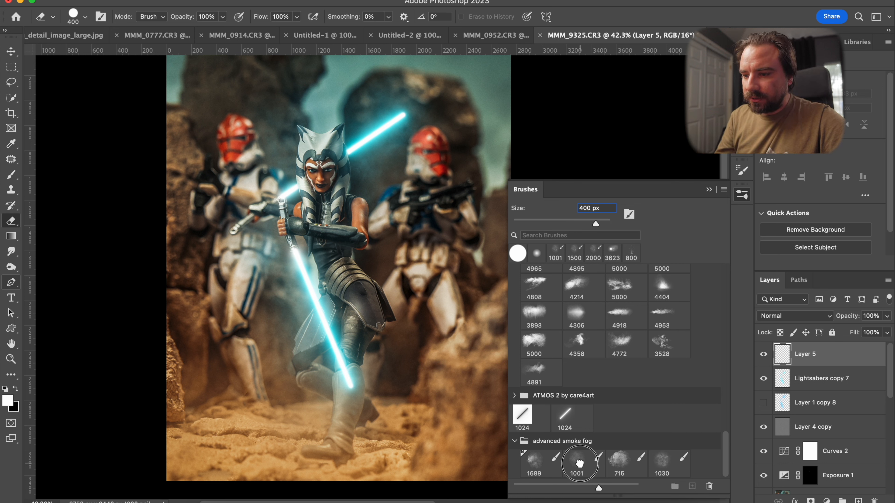
pyautogui.click(580, 462)
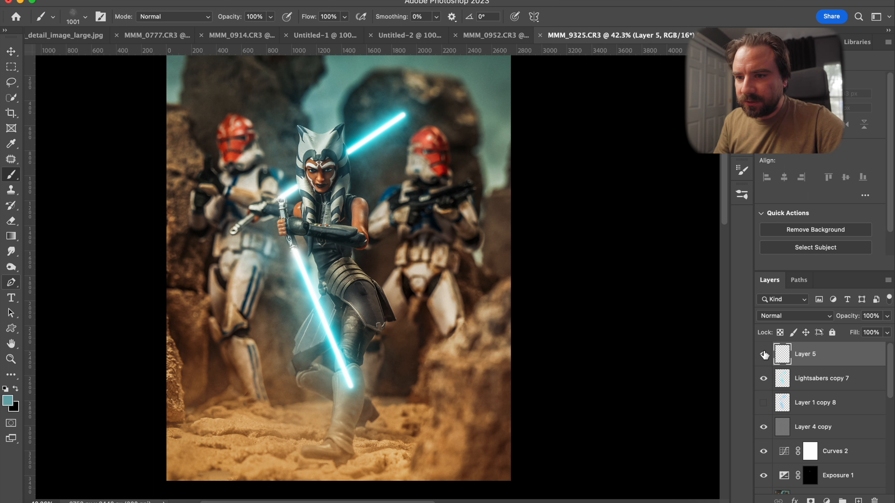
pyautogui.click(763, 353)
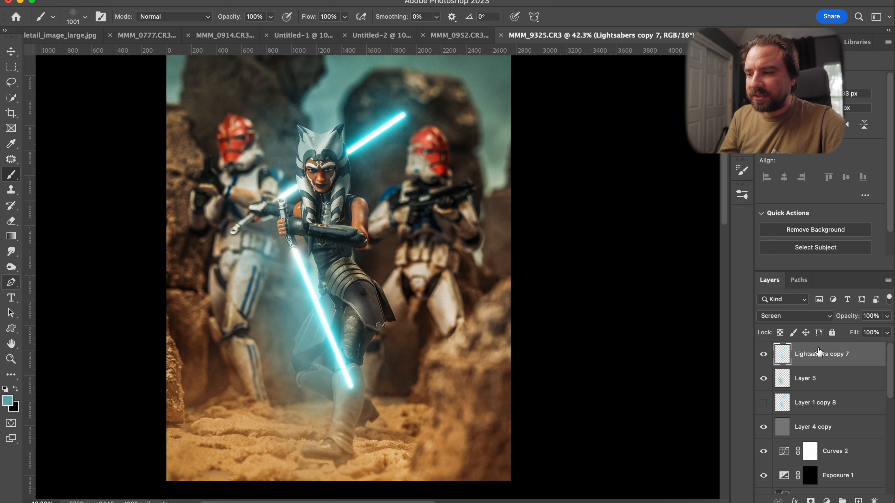
pyautogui.moveTo(819, 355)
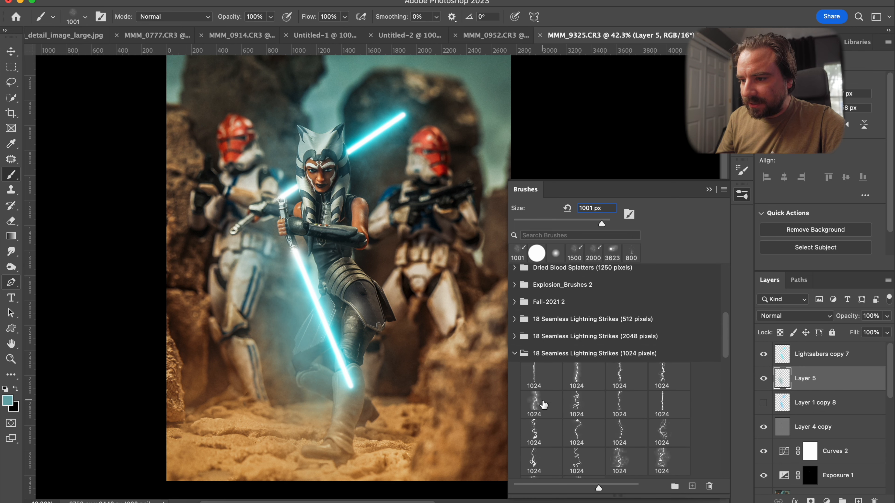
# - Select a lightning strike brush, then return to the brush library
pyautogui.click(583, 429)
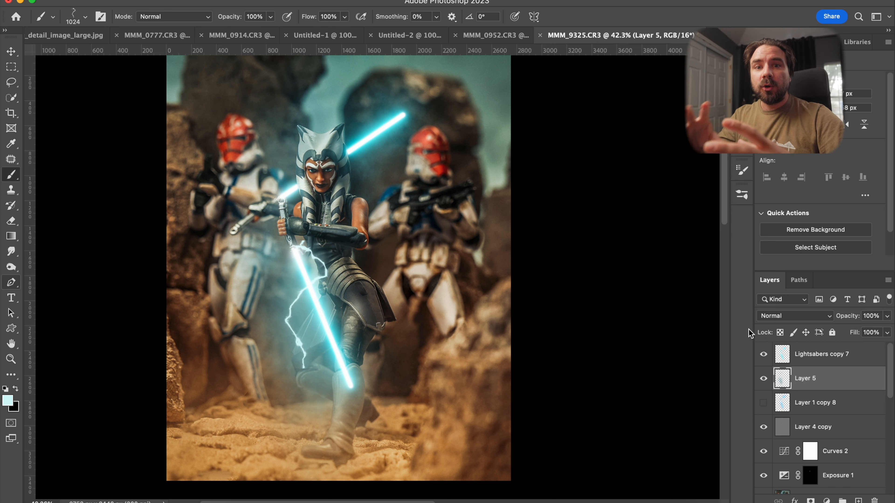
pyautogui.click(741, 192)
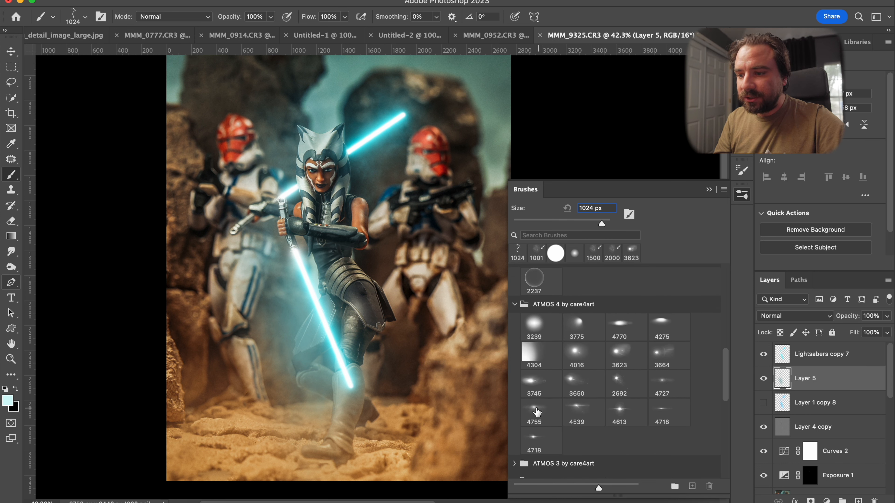
# - Try a soft streak glow brush, then load the ATMOS 4 starburst sparkle brush
pyautogui.click(535, 412)
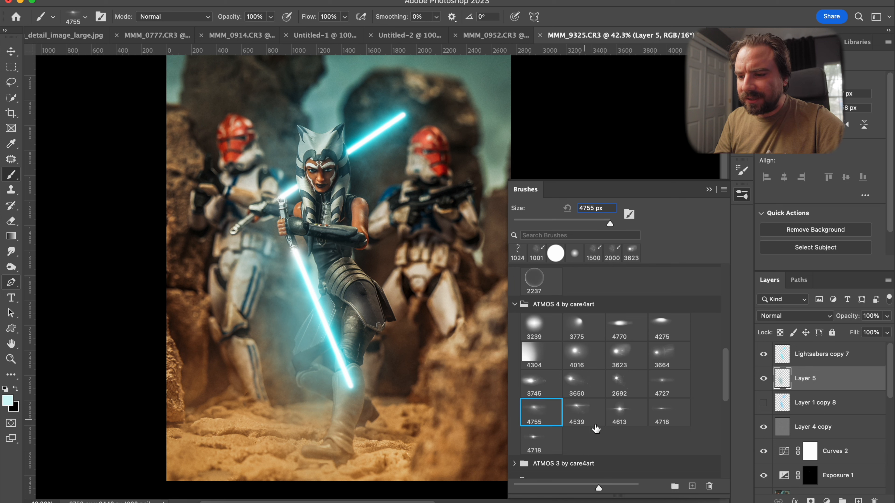
pyautogui.click(626, 412)
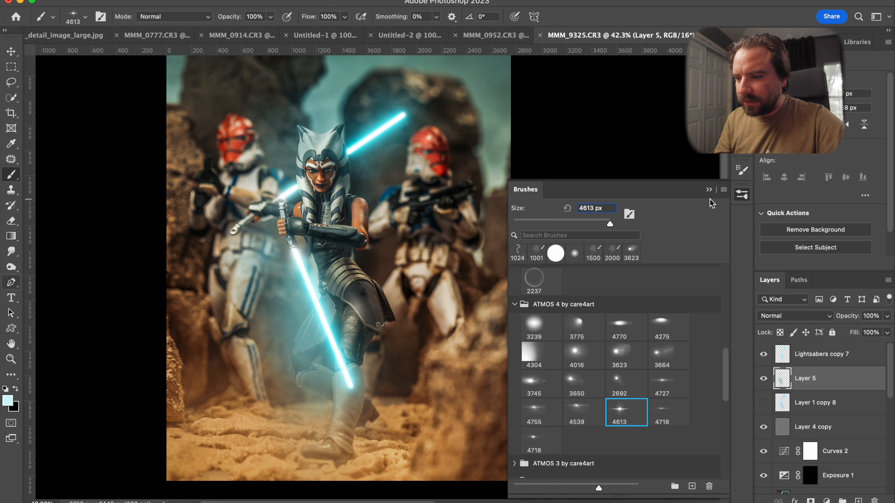